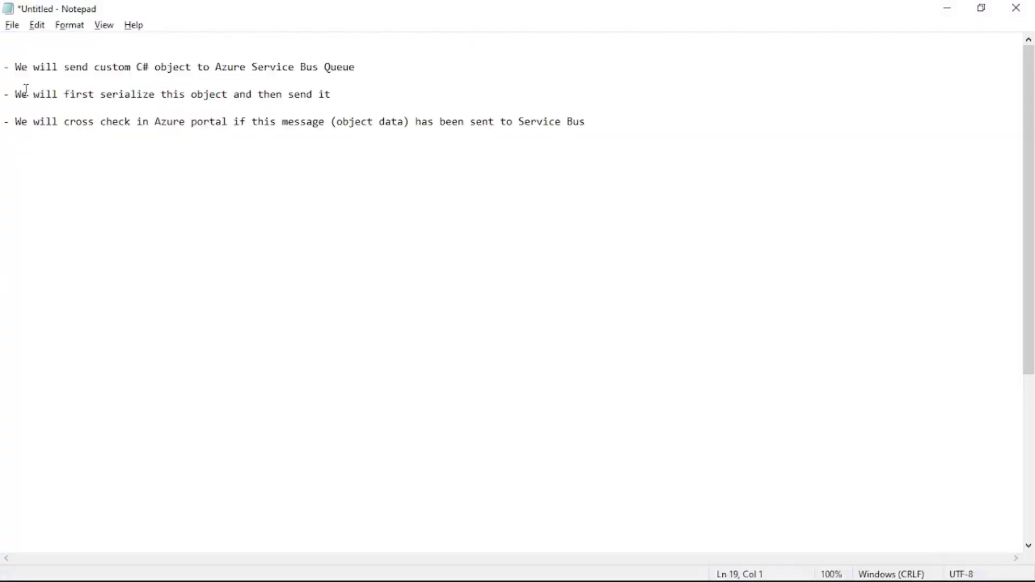
Highlight the planning notes in Program.cs, then switch to the ourfirstqueue overview in the browser
drag(6, 67, 150, 67)
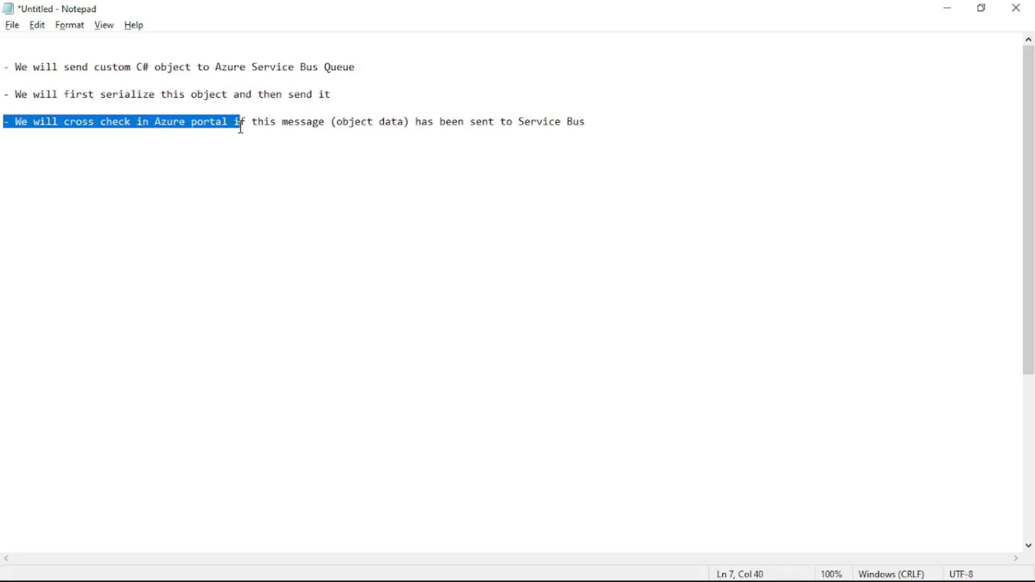
drag(237, 122, 293, 122)
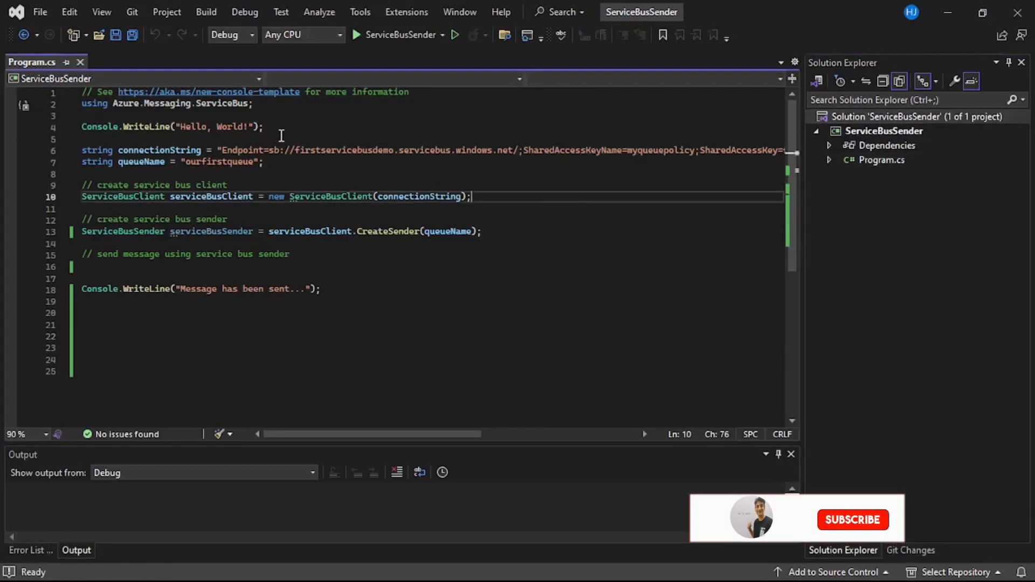
click(852, 519)
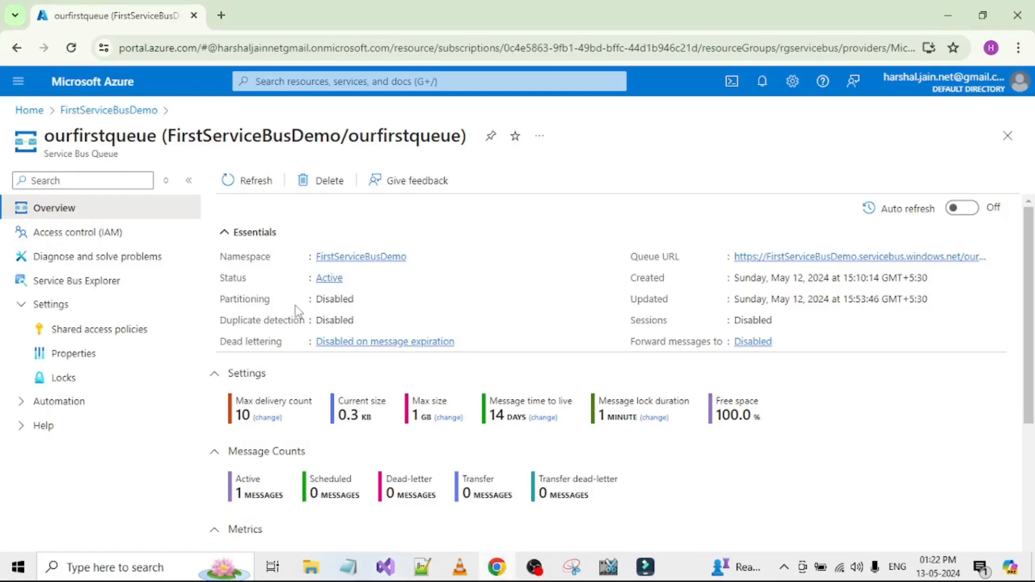
View myqueuepolicy's keys and connection strings under Shared access policies, then return to the sender code
double_click(102, 138)
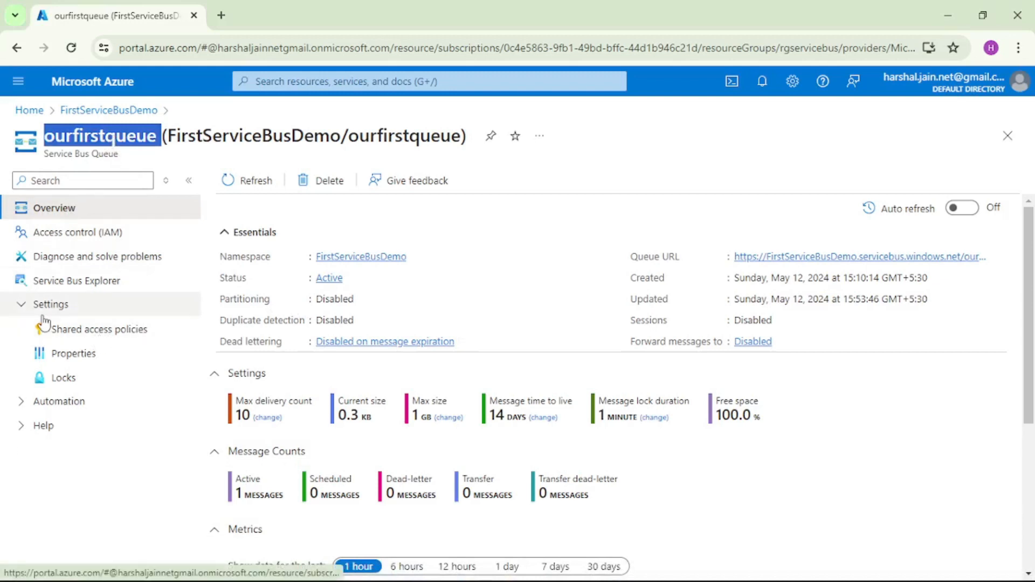
click(98, 329)
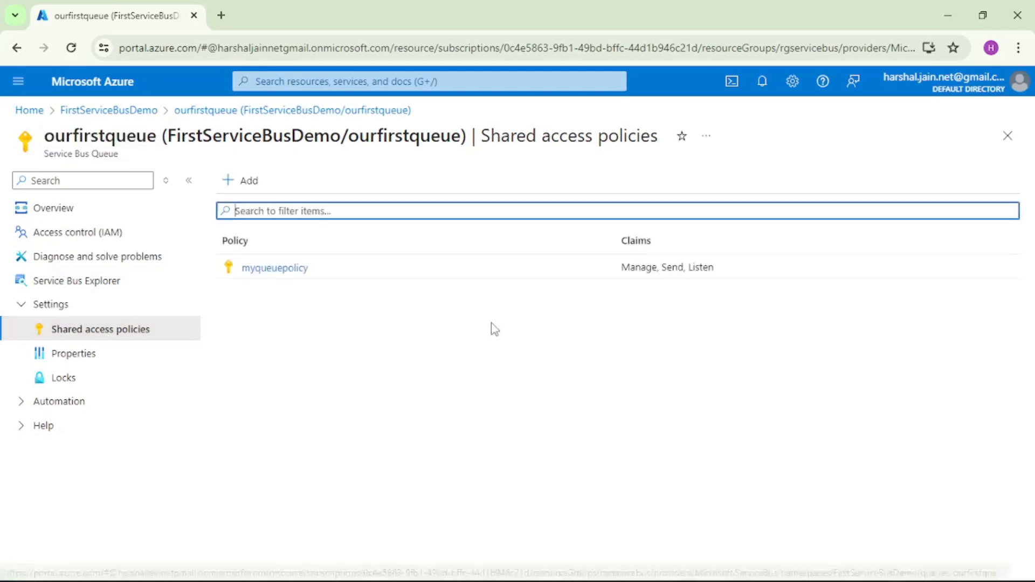
click(275, 267)
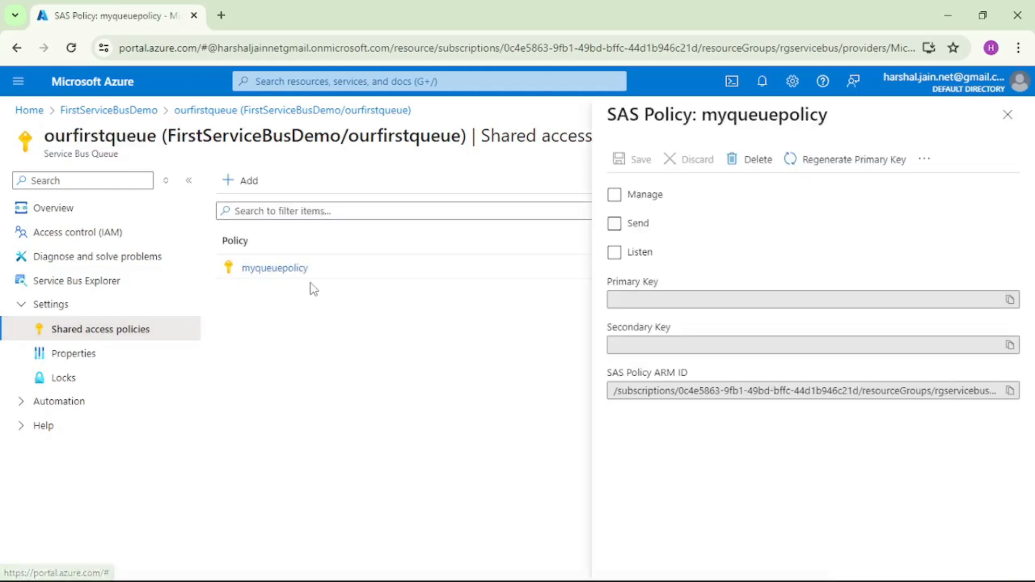
click(613, 194)
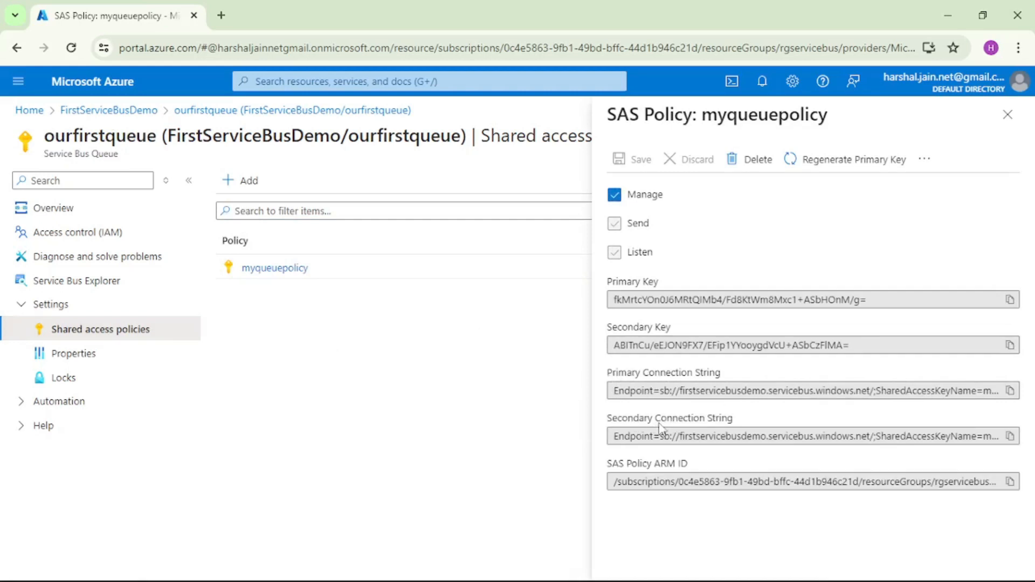
mouse_move(718, 391)
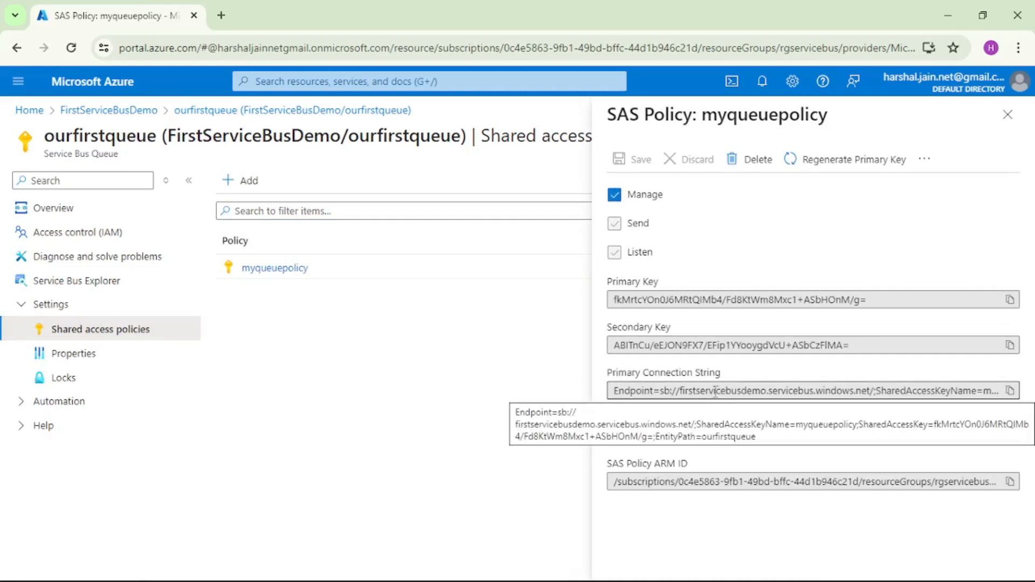
mouse_move(591, 367)
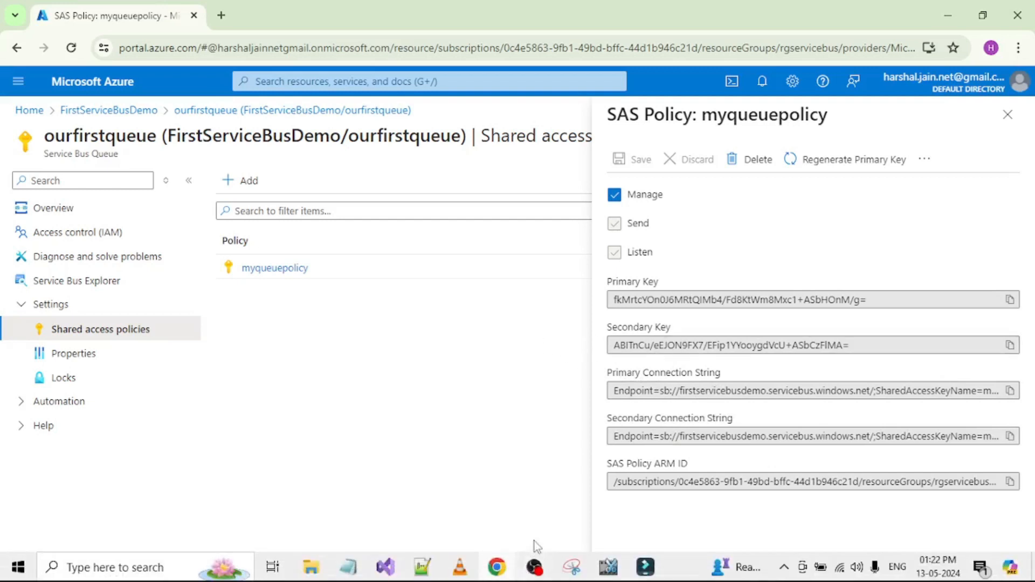
click(388, 567)
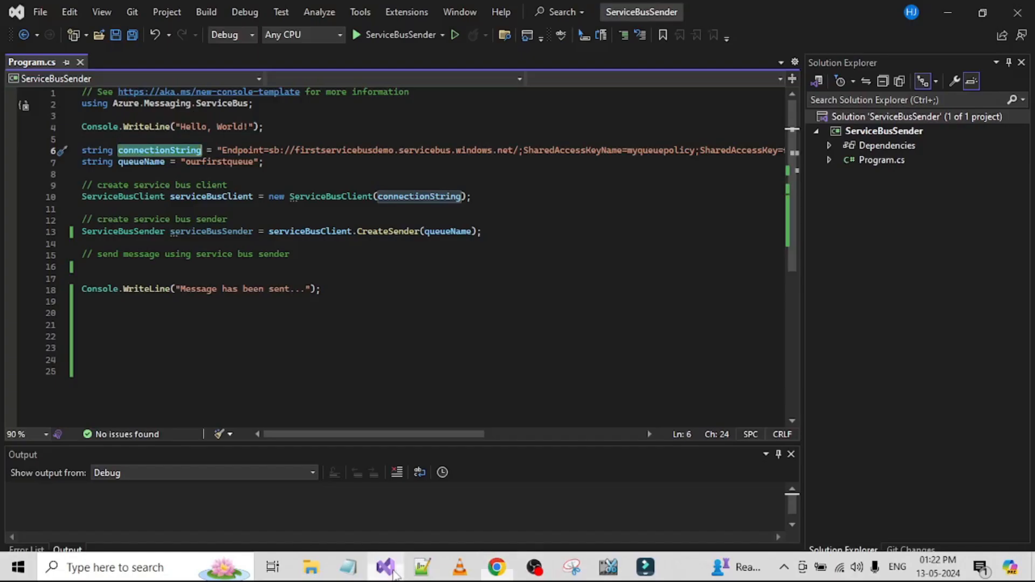
Point out the queue name and serviceBusClient, then select the Employee class (FirstName, LastName, Salary) to copy
click(142, 163)
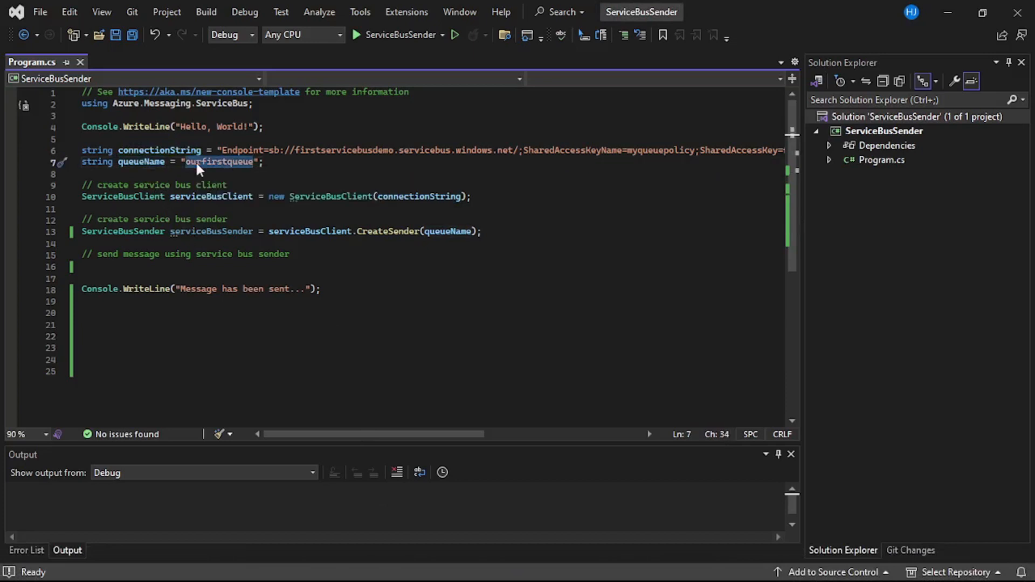
click(224, 219)
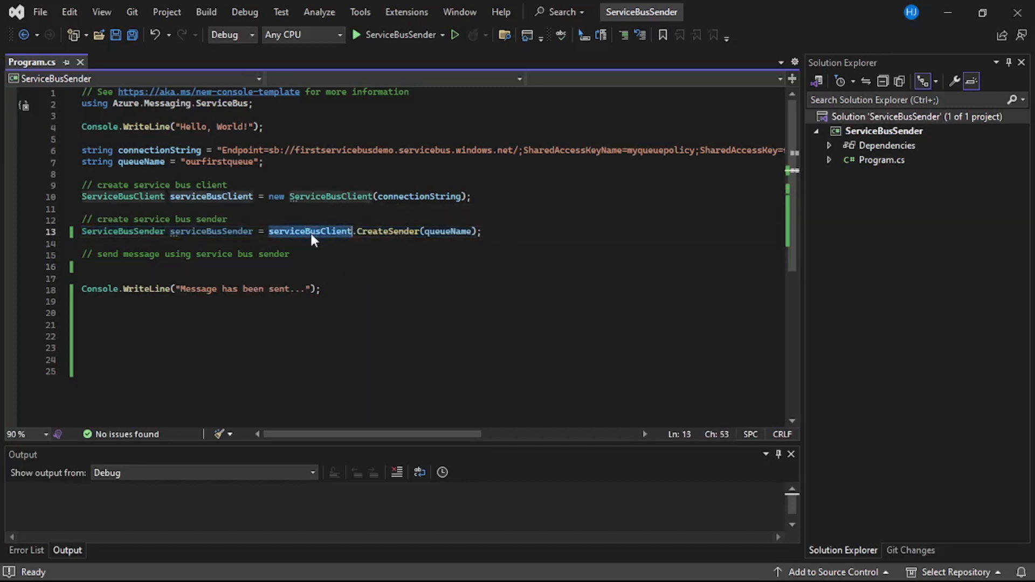
double_click(447, 231)
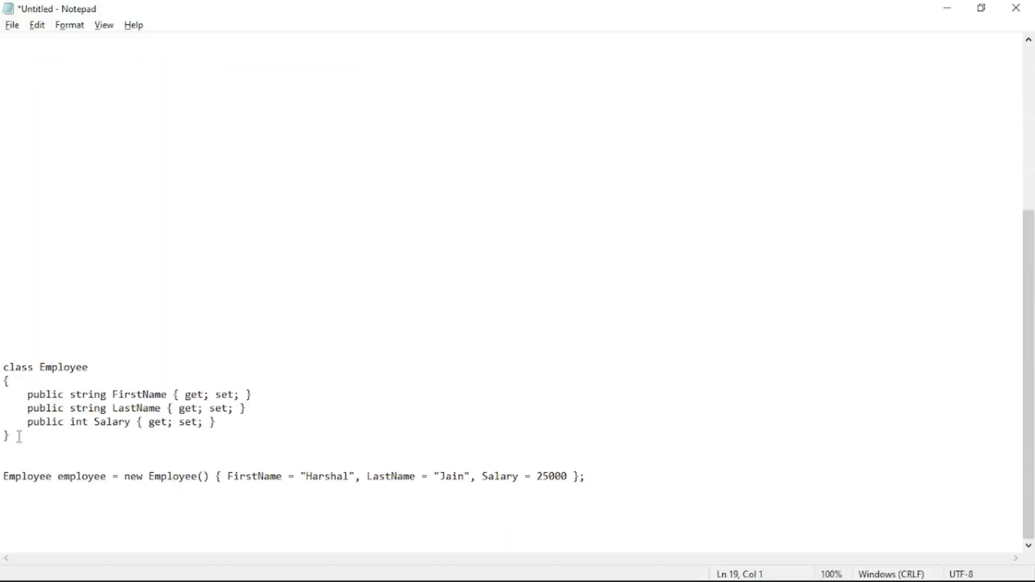
drag(3, 367, 6, 436)
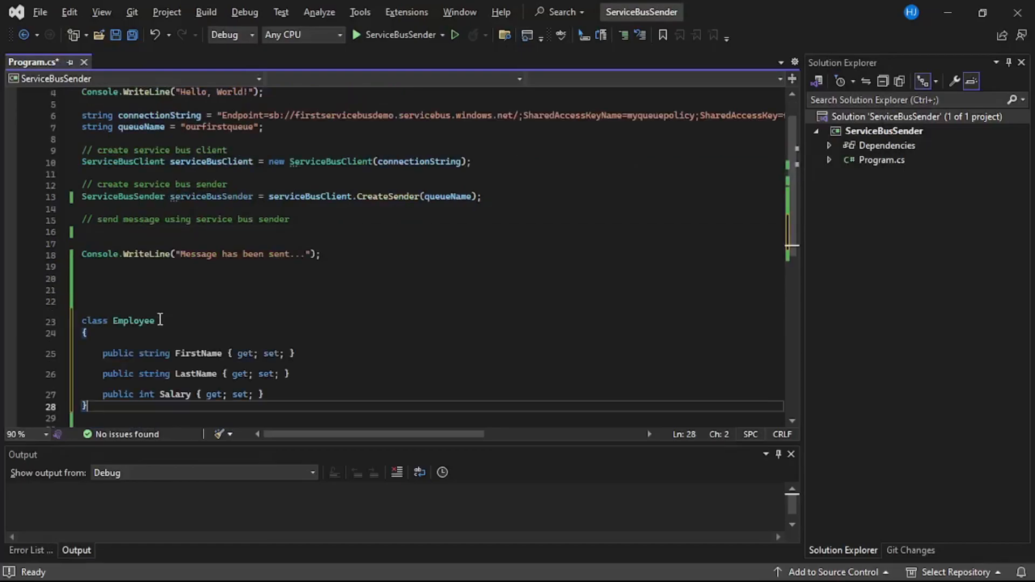
Save, instantiate Employee Harshal Jain with salary 25000 under the send-message comment, and expand Dependencies > Packages
key(Ctrl+s)
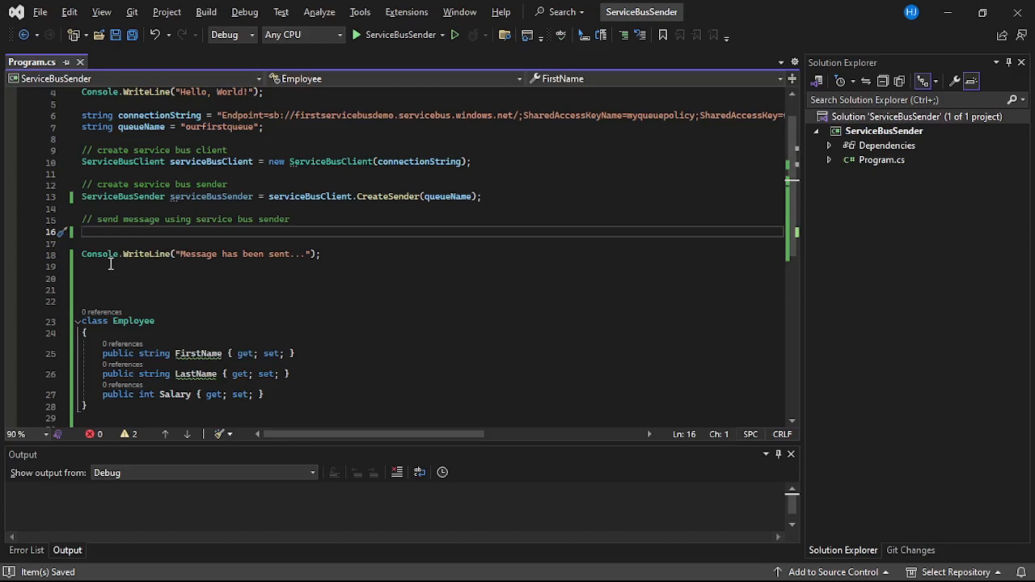
text(Employee employee = new Employee() { FirstName = "Harshal", LastName = "Jain", Salary = 25000 };)
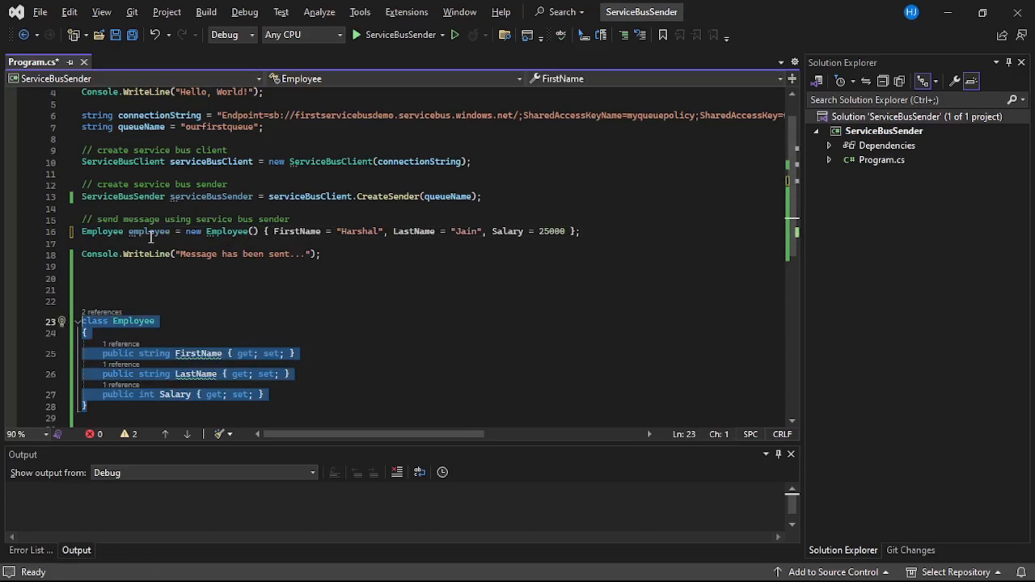
click(599, 230)
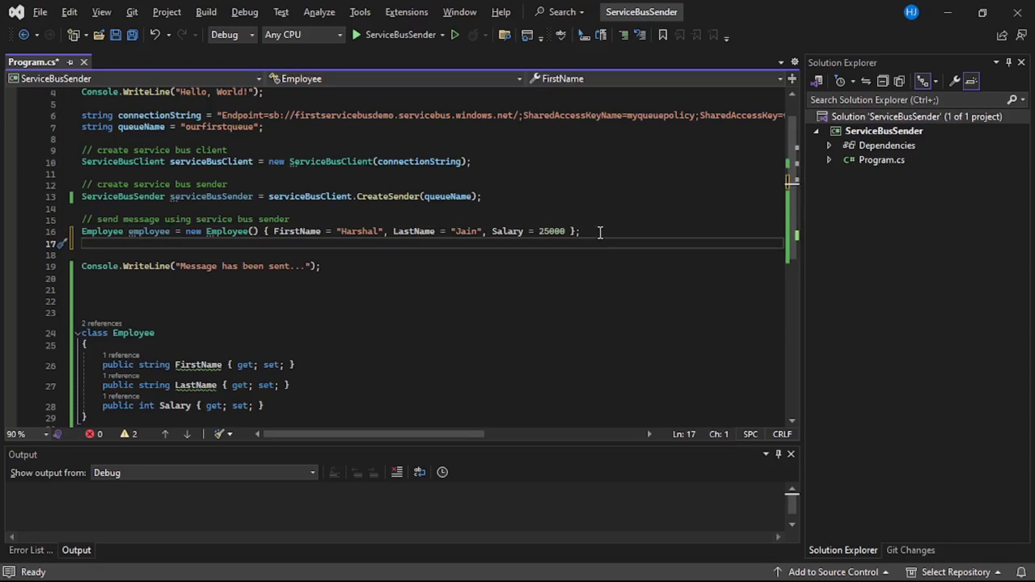
double_click(149, 230)
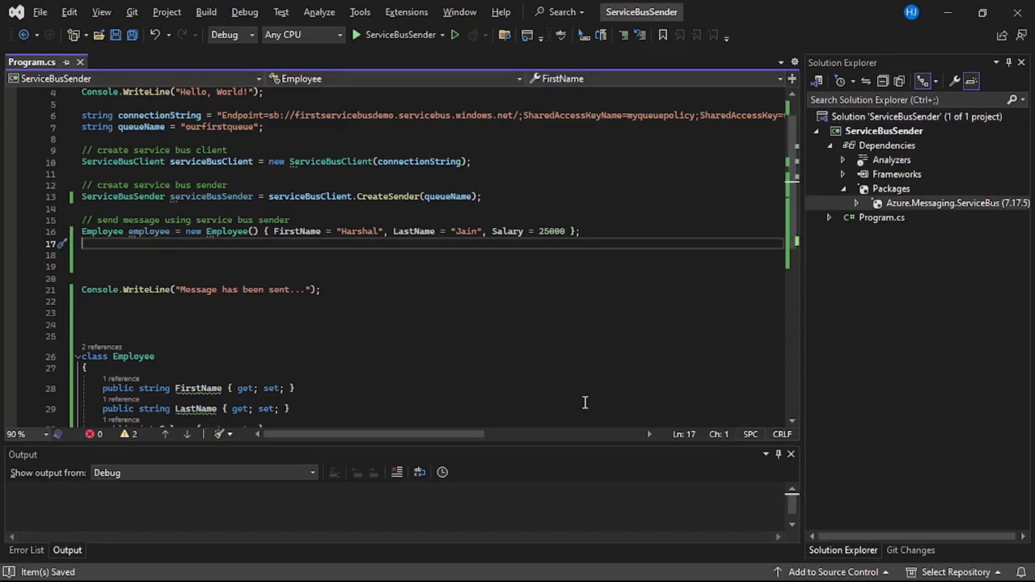
Write var employeeDataInJson = JsonConvert.Ser and bring up quick actions for the unresolved JsonConvert
text(var employeeData)
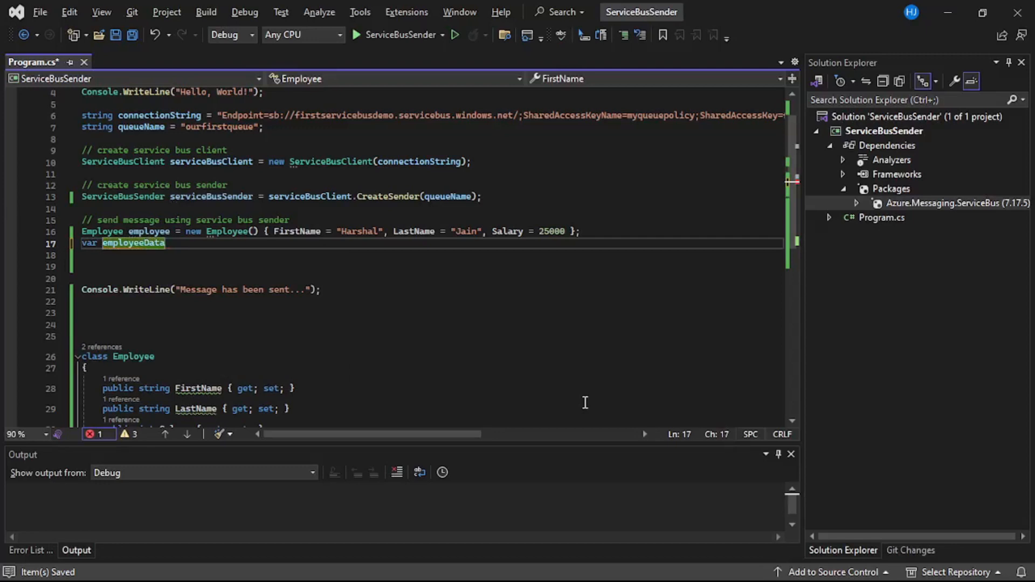
text(InJson = J)
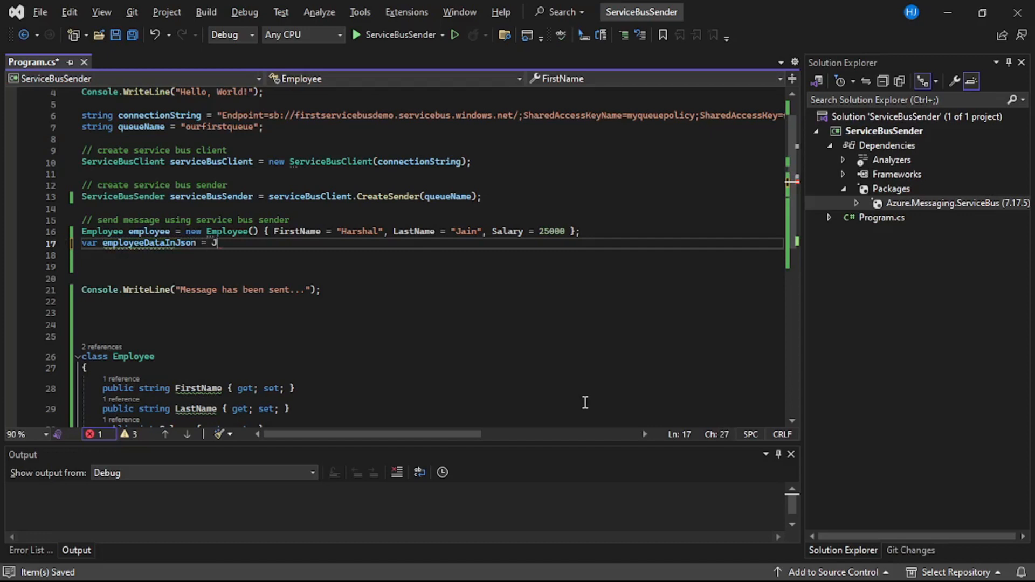
text(S)
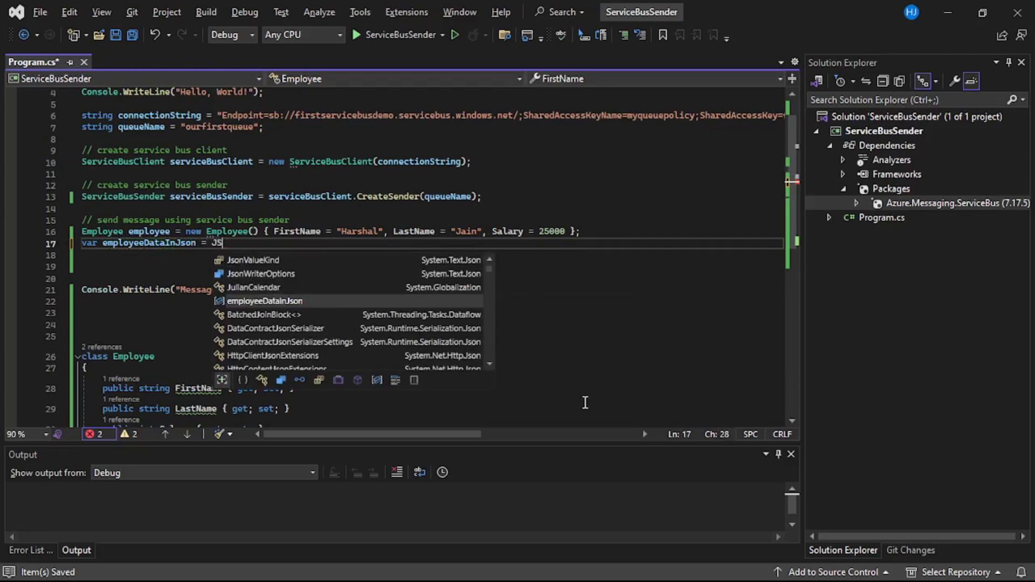
text(o)
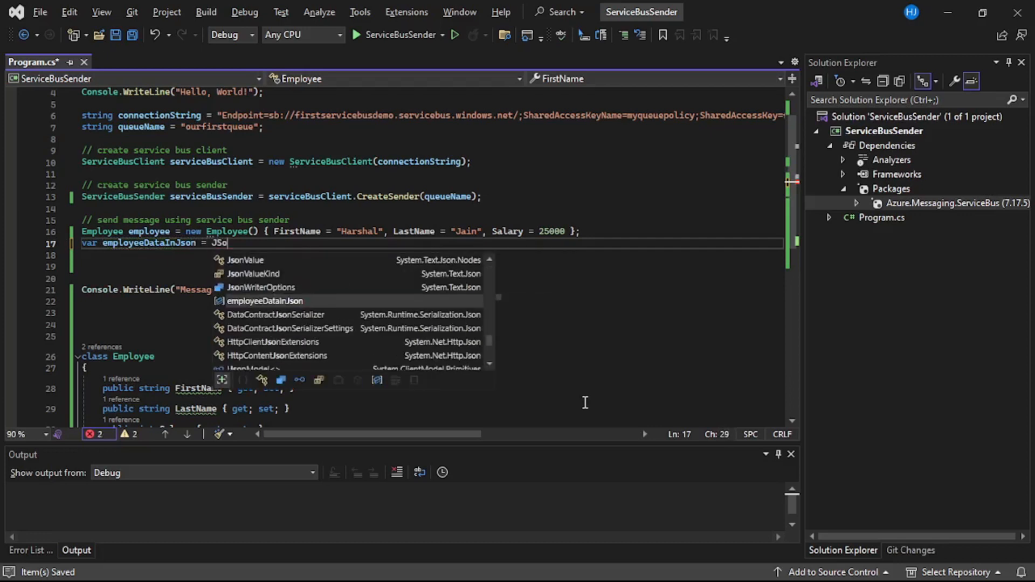
text(Convert.)
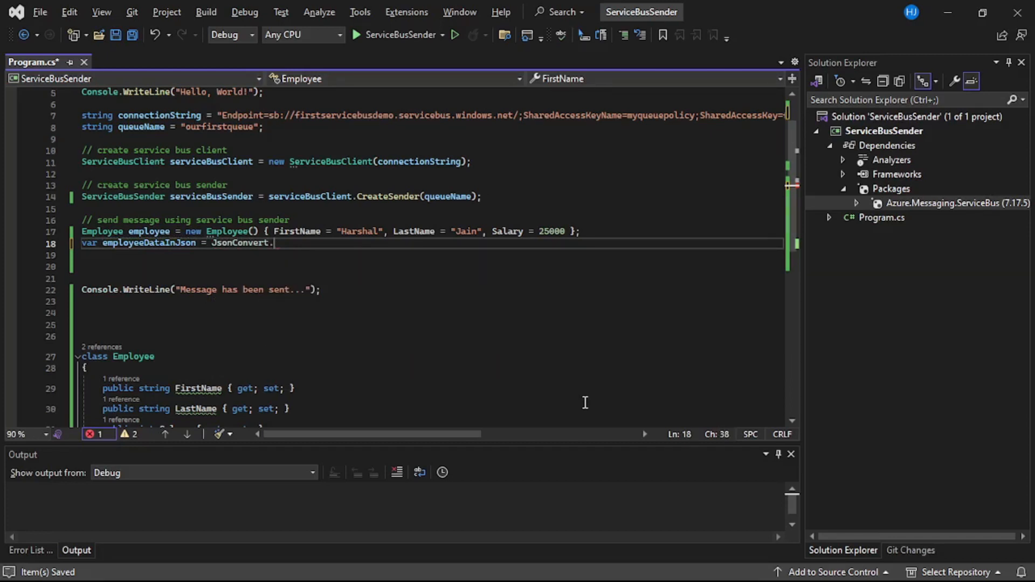
text(Ser)
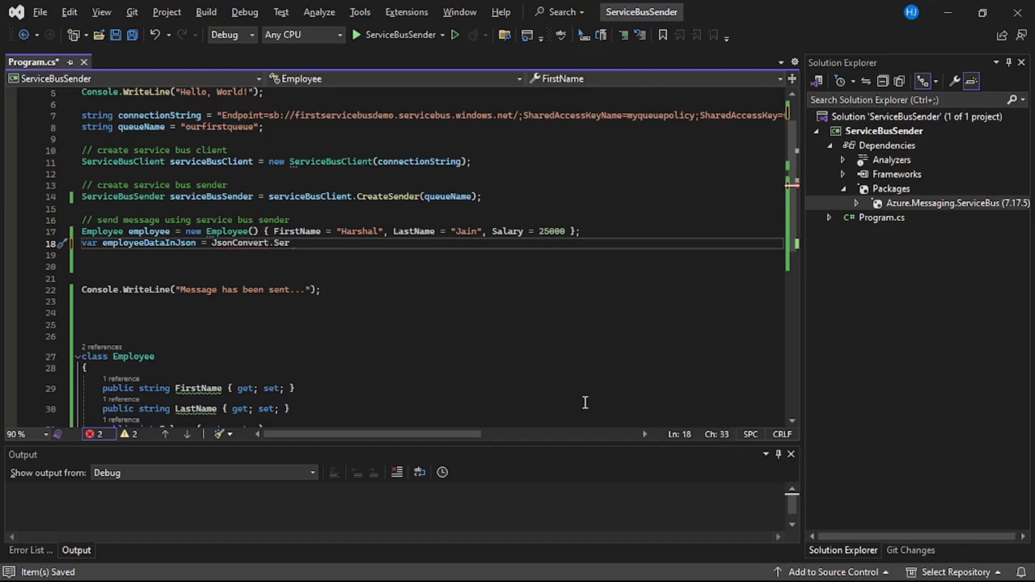
click(52, 243)
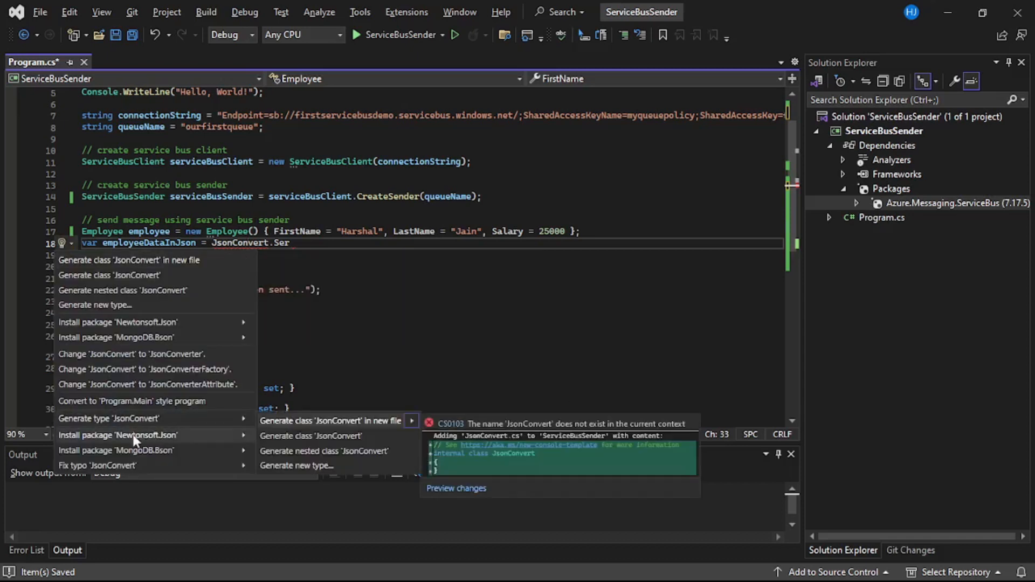
mouse_move(179, 440)
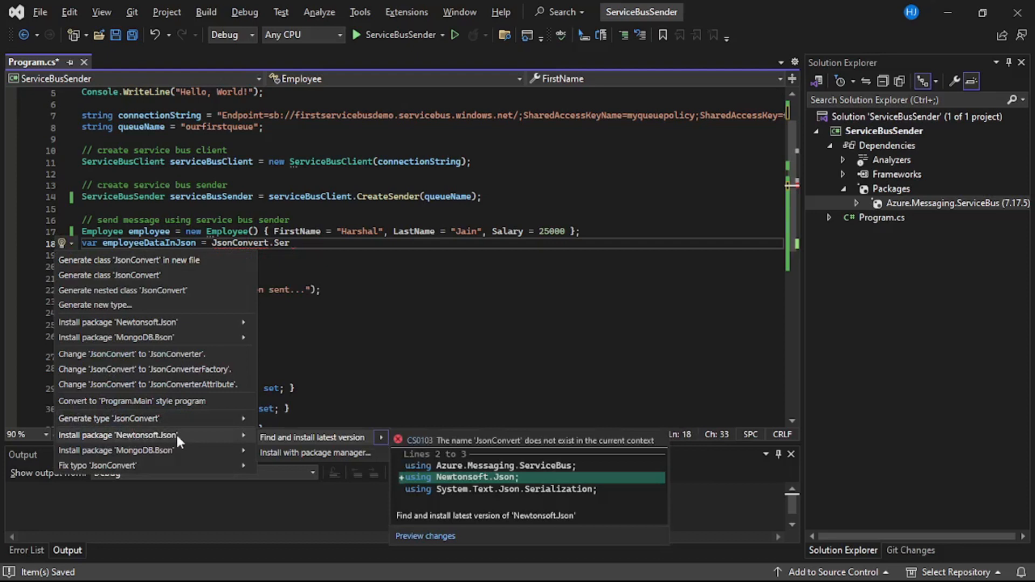
mouse_move(325, 446)
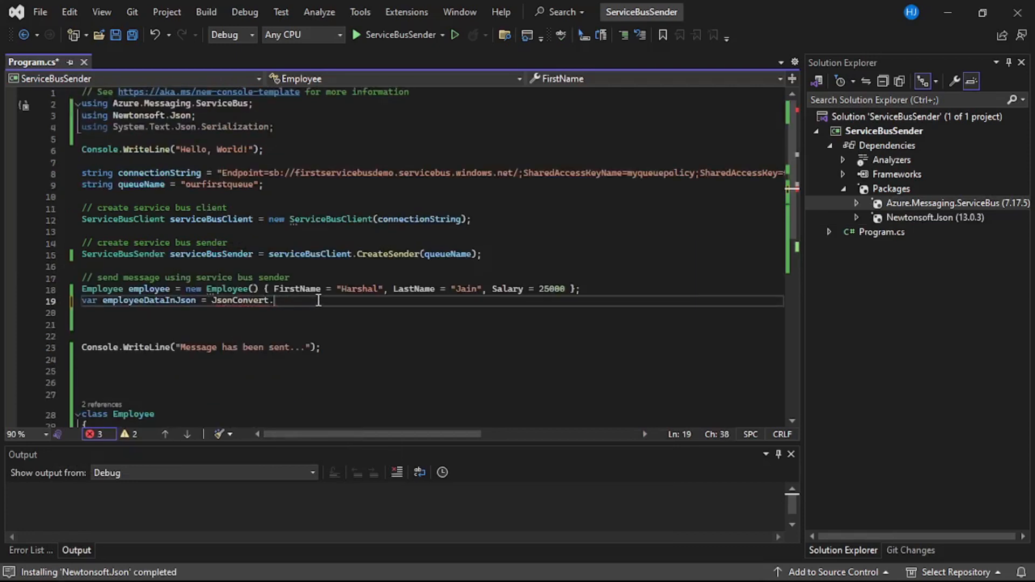
Finish JsonConvert.SerializeObject(employee) and start var msg = new ServiceBusMessage(Enco..
text(Ser)
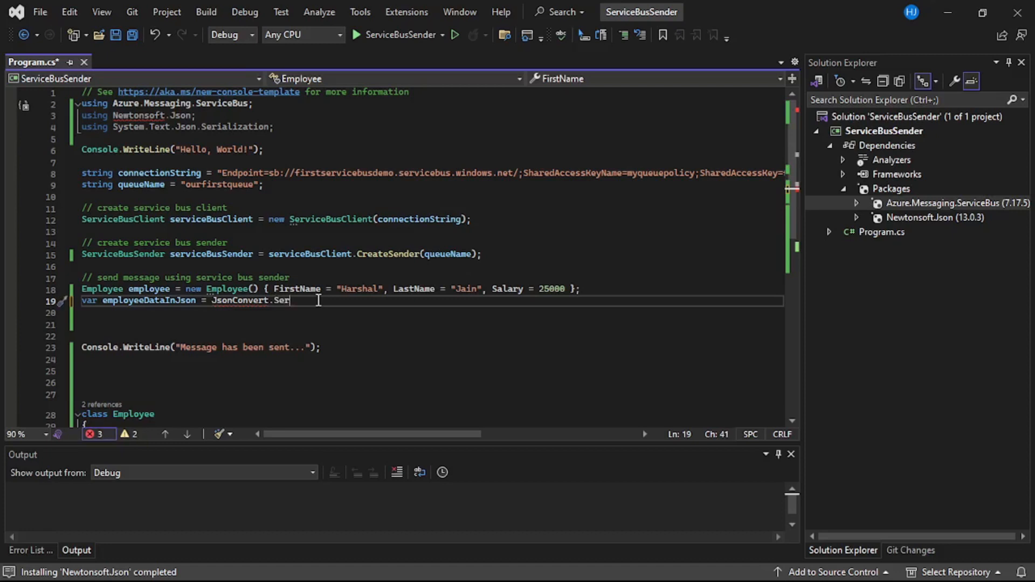
text(ializeObject(employee);)
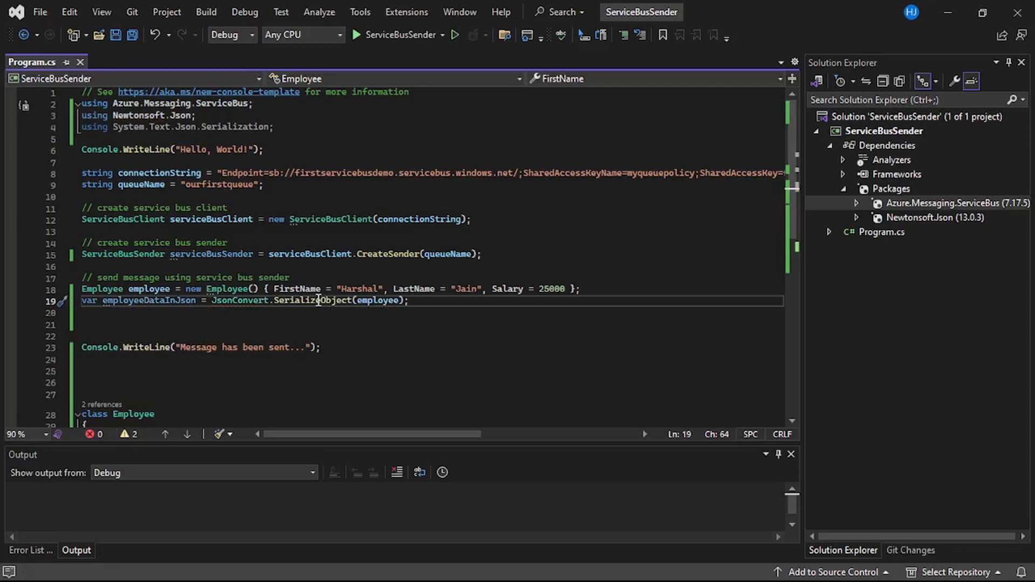
text(var)
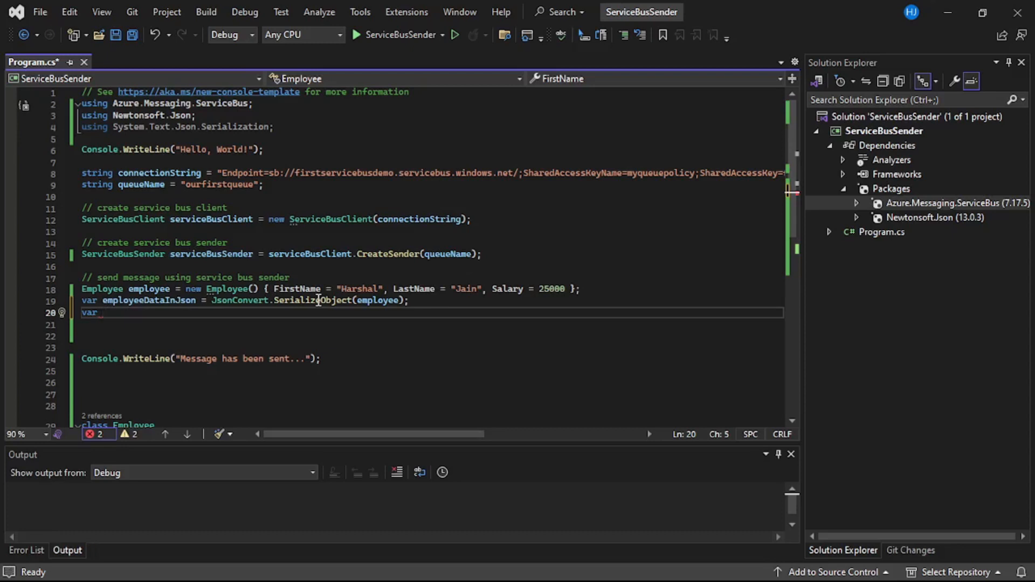
text(msg = new)
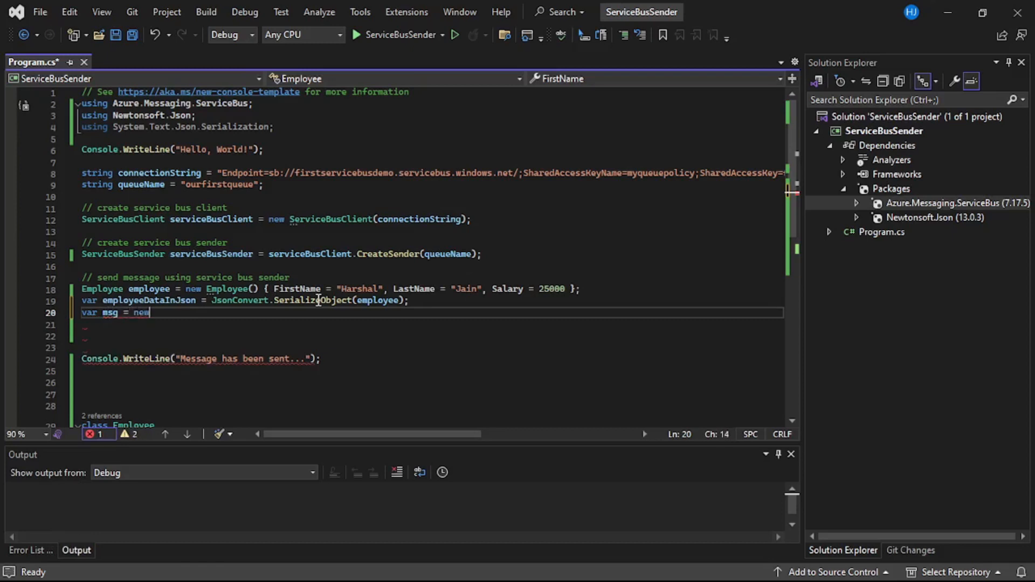
text(Servi)
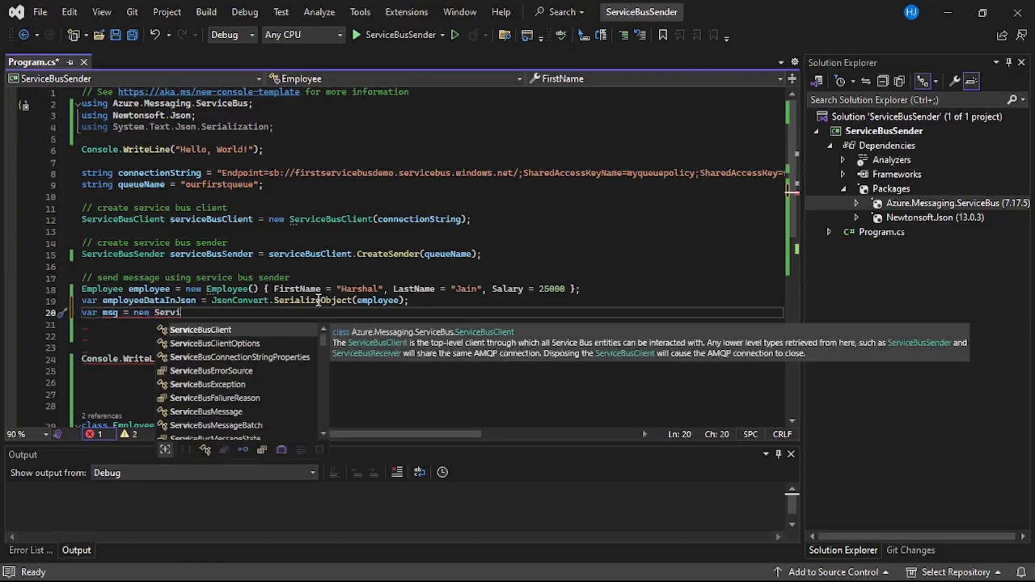
text(ceBus)
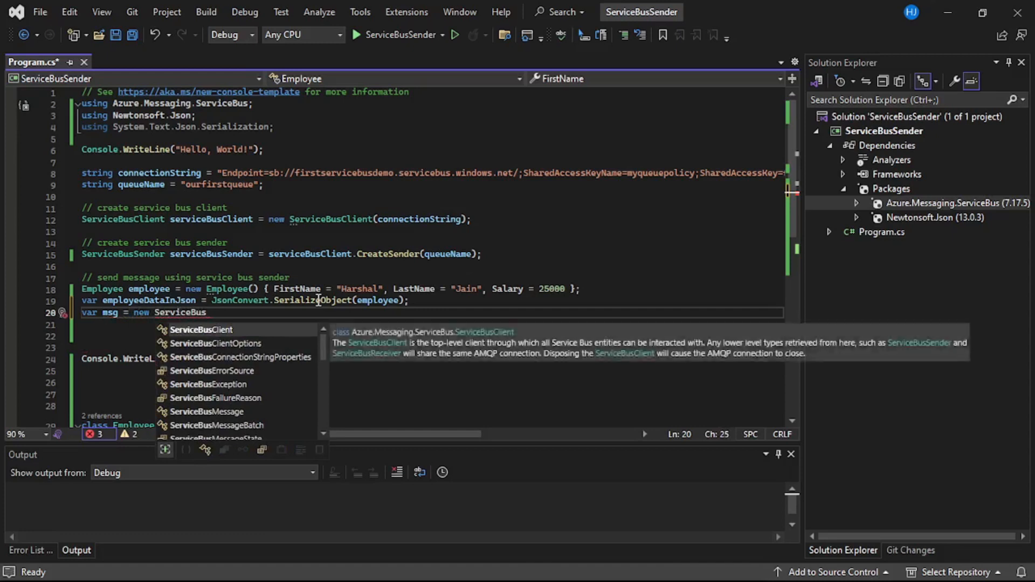
text(Me)
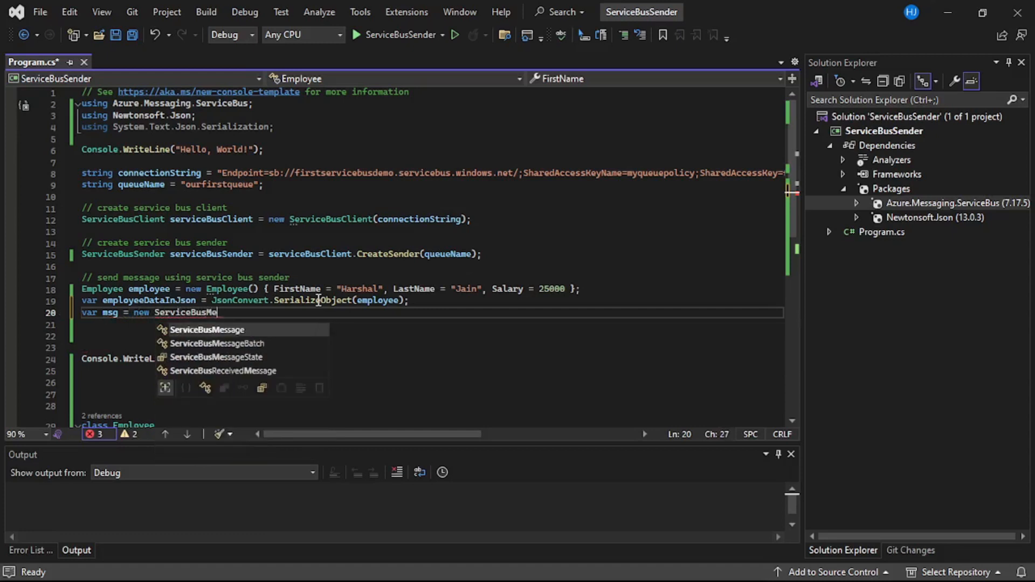
text(ssage(En)
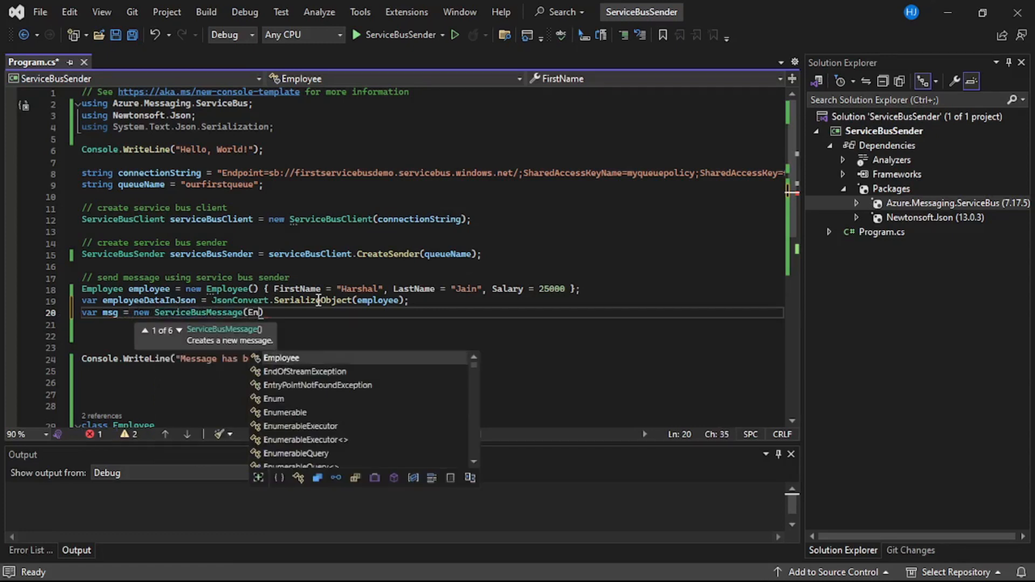
text(co)
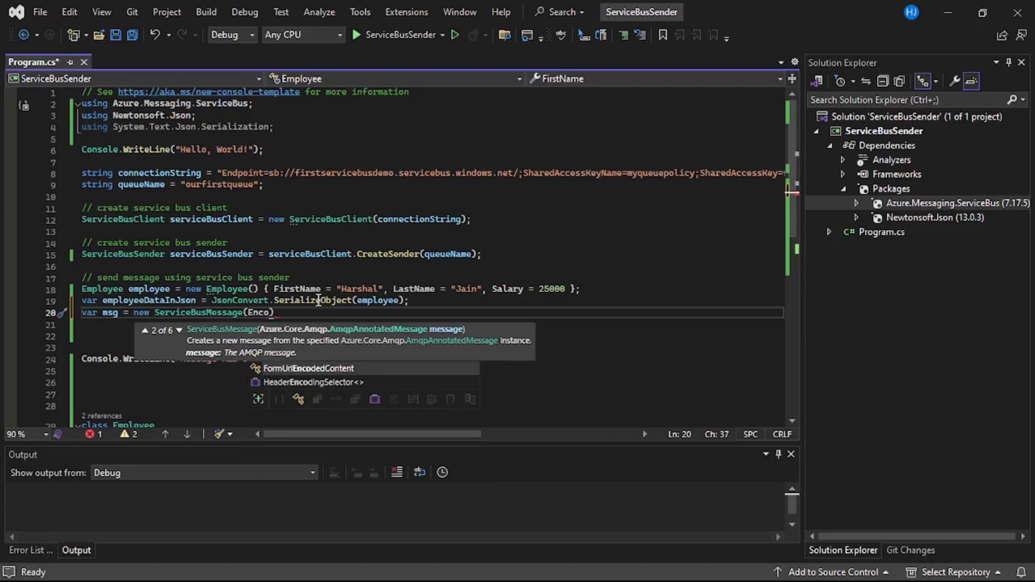
Correct the argument to Encoding.UTF8.GetBytes(employeeDataInJson), close the statement and save
text(HeaderEncodingSelector.ut)
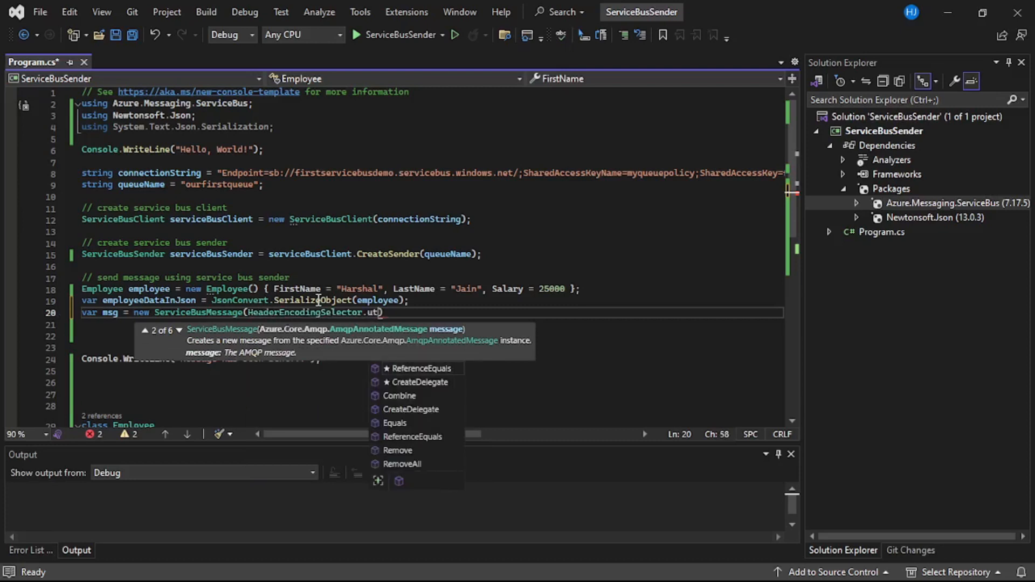
key(BackSpace)
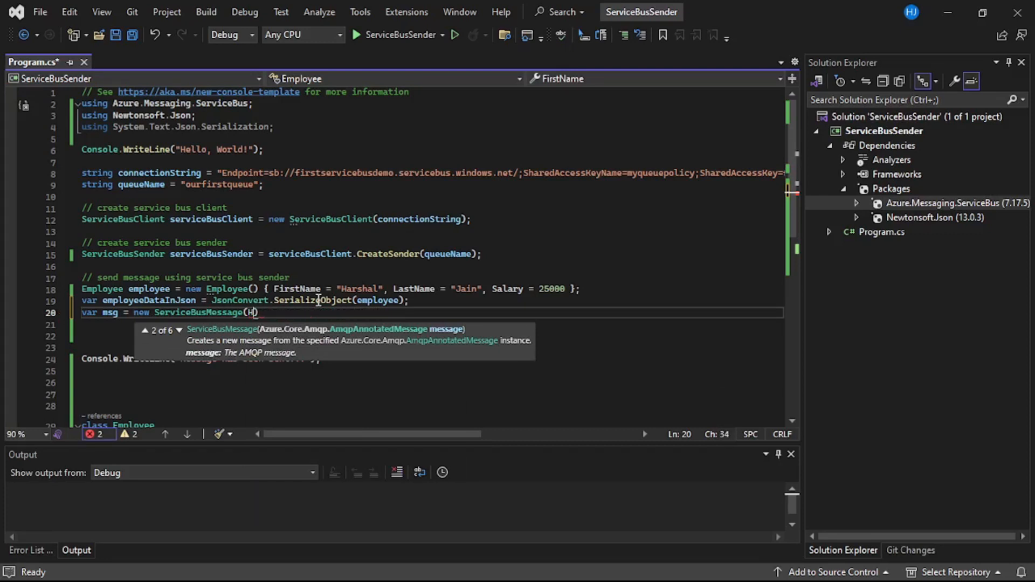
text(Encod)
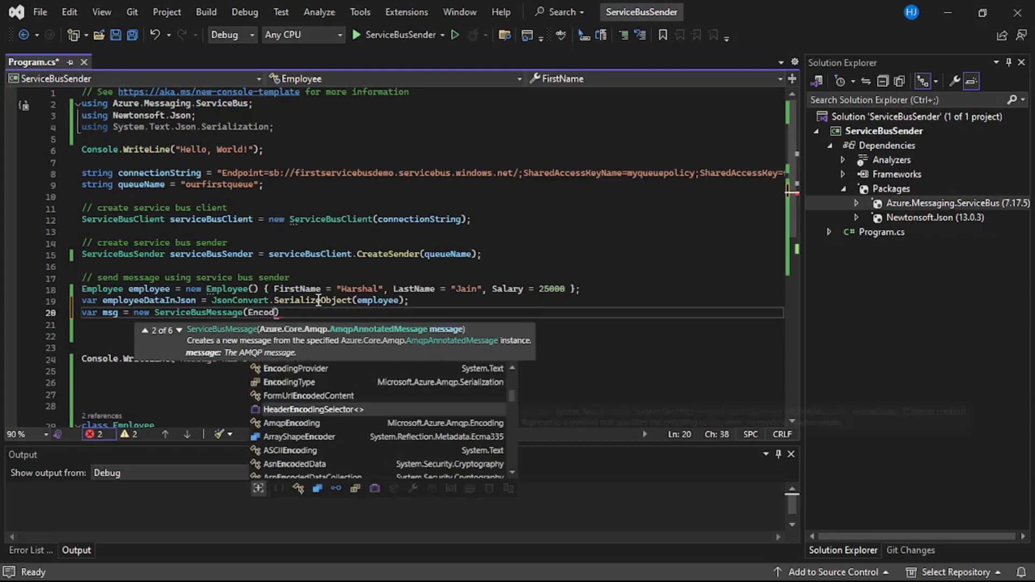
mouse_move(314, 409)
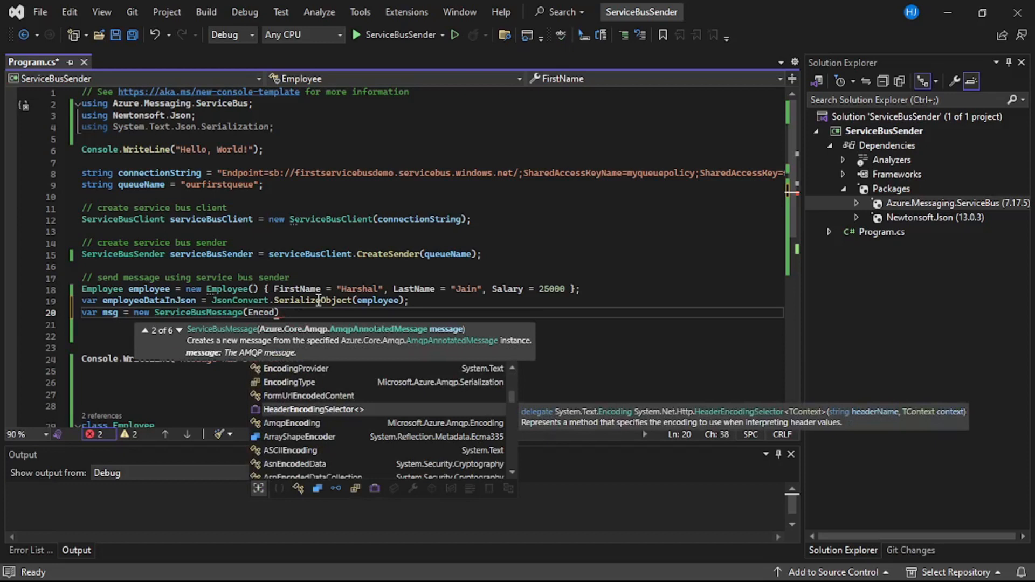
text(ing)
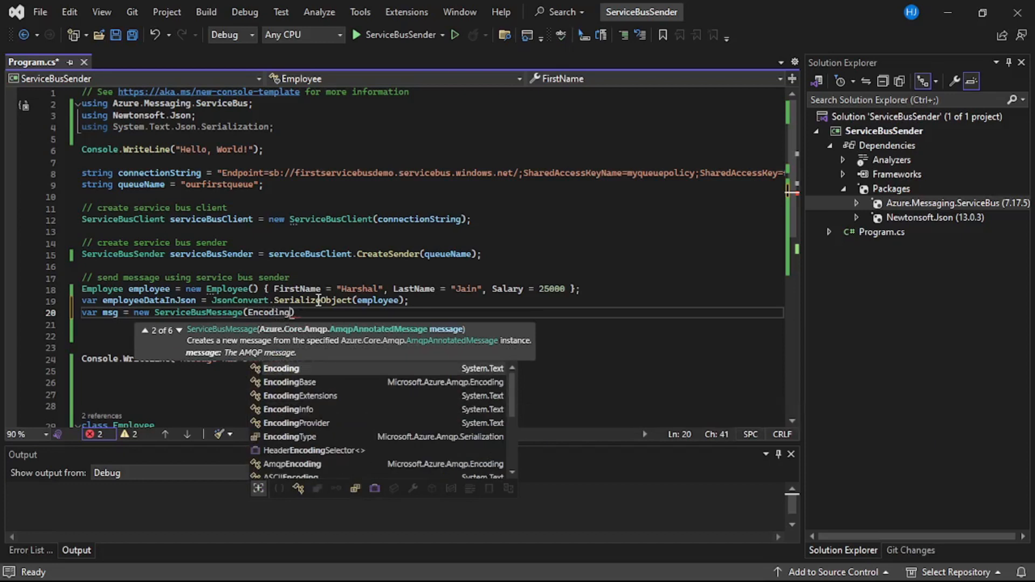
text(.UTF8)
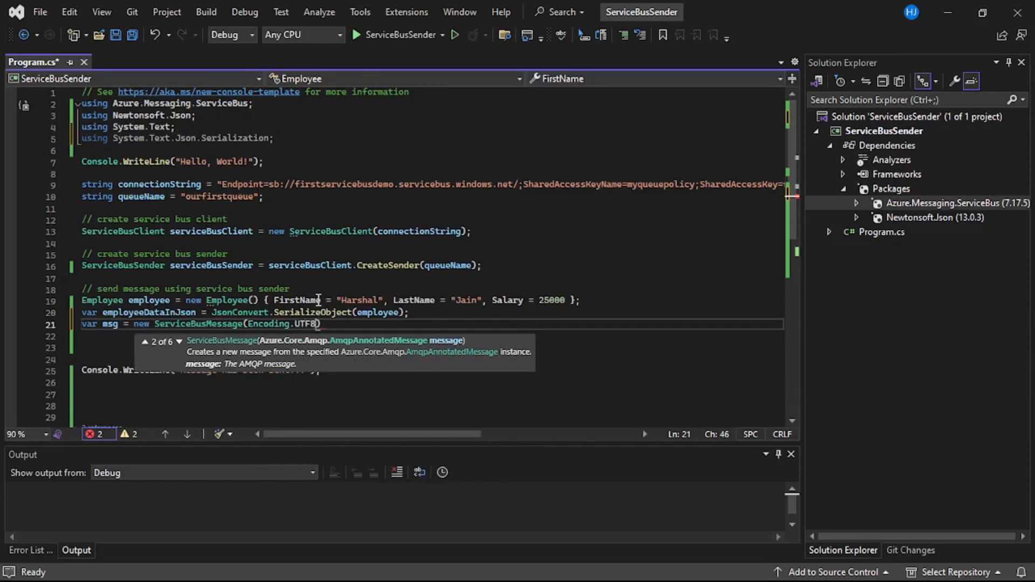
text(.get)
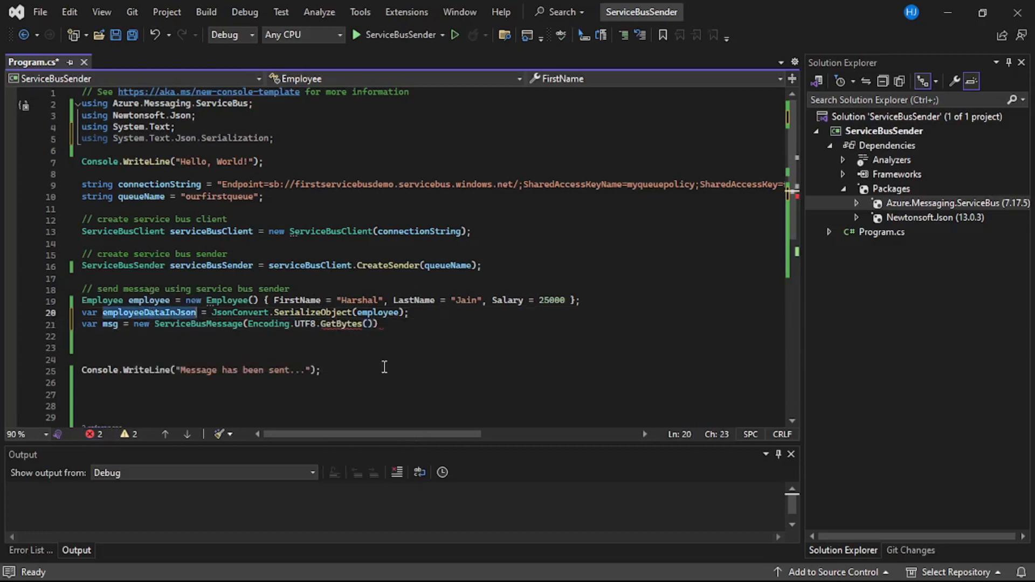
text(employeeDataInJson)
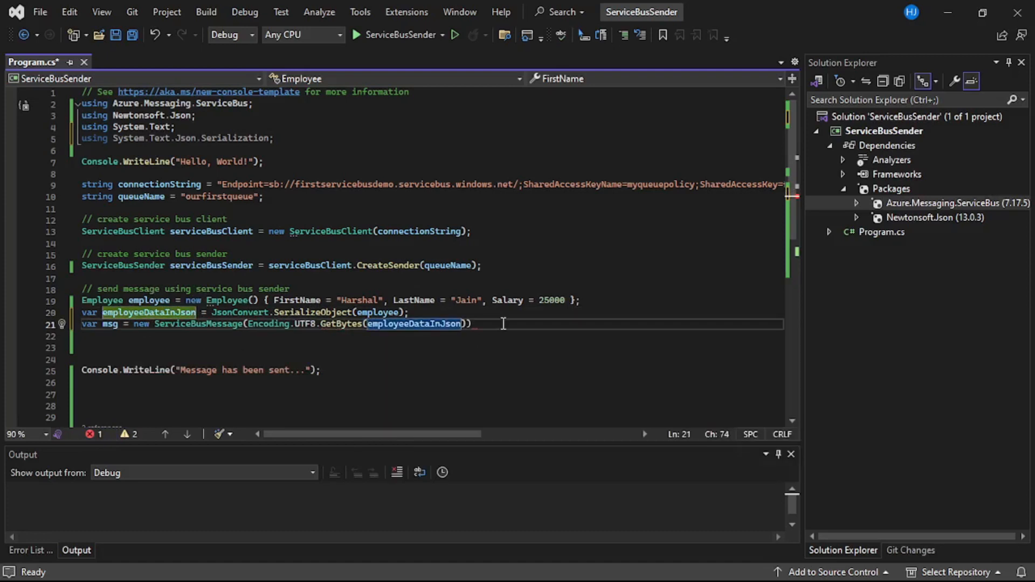
text(;)
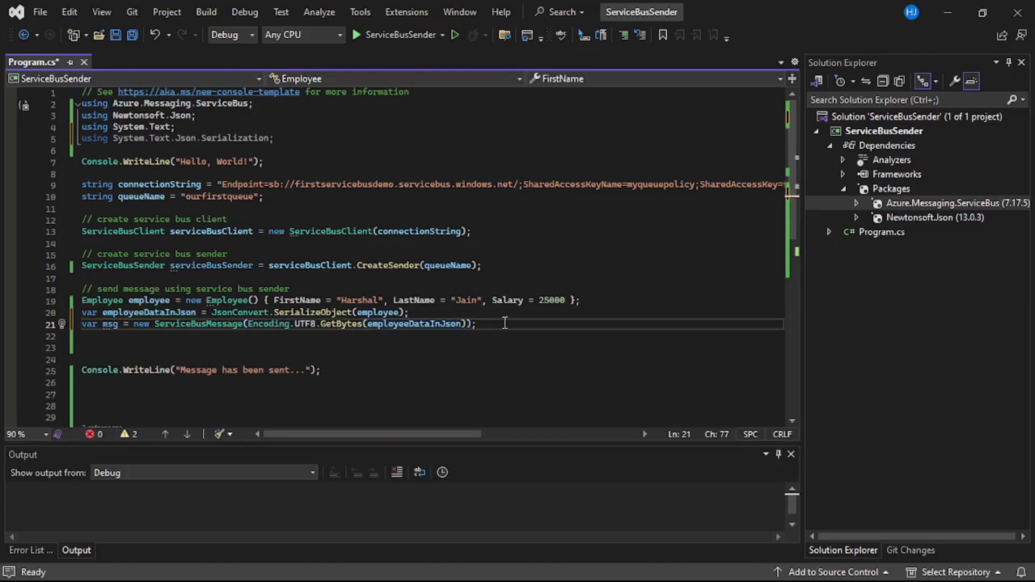
key(Ctrl+S)
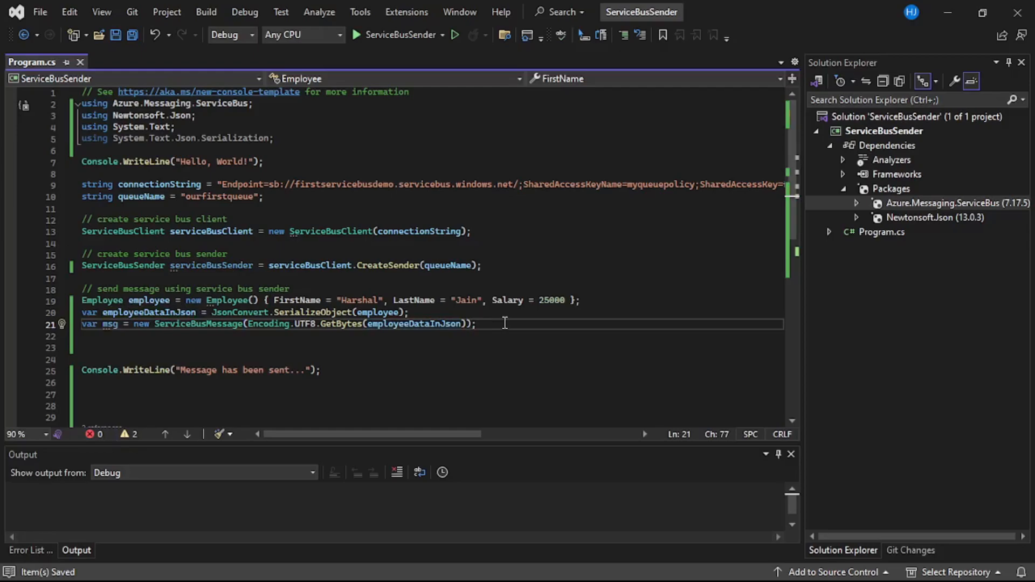
mouse_move(517, 437)
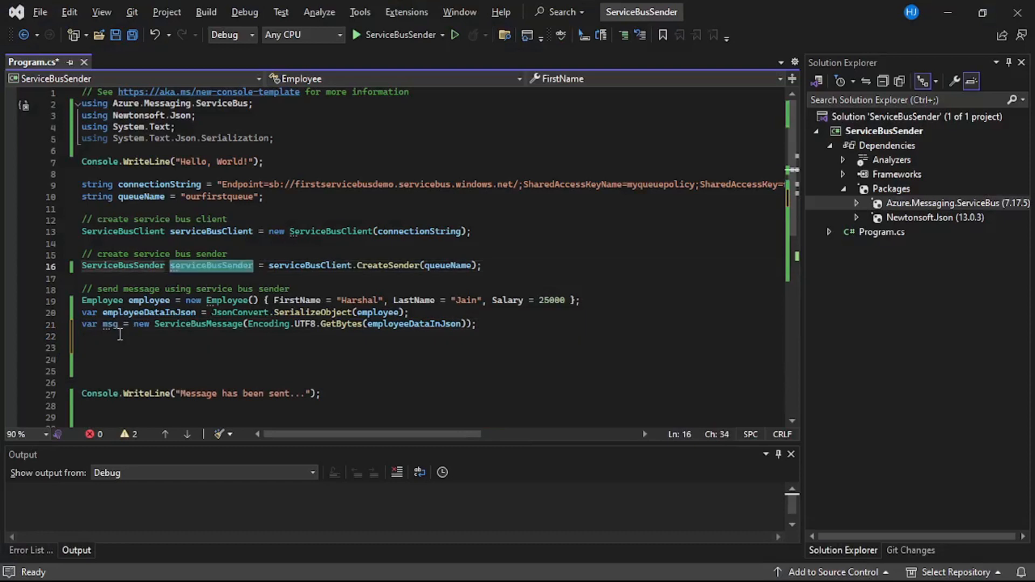
Add await serviceBusSender.SendMessageAsync(msg); before the 'Message has been sent' output
text(serviceBusSender.s)
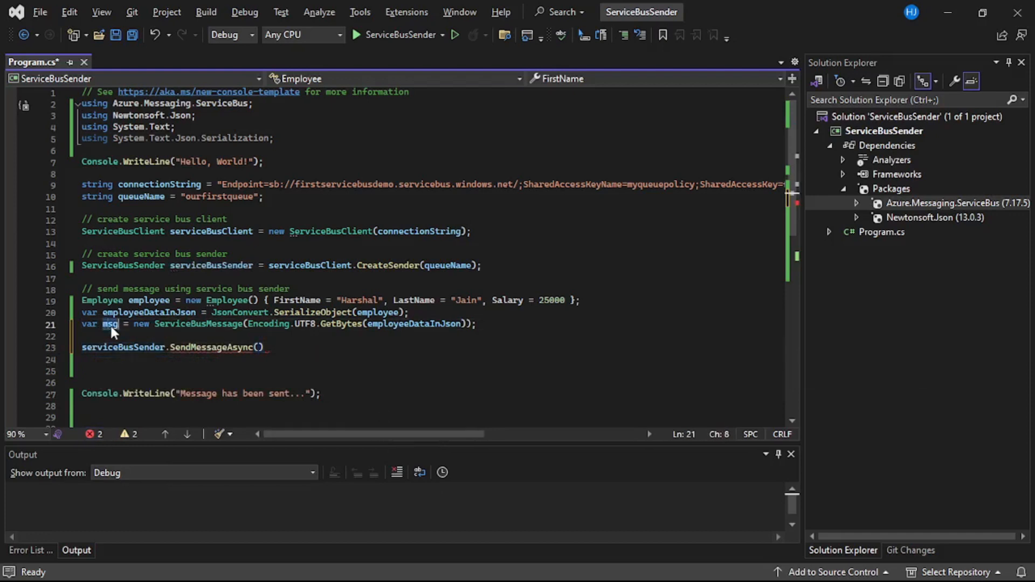
text(msg)
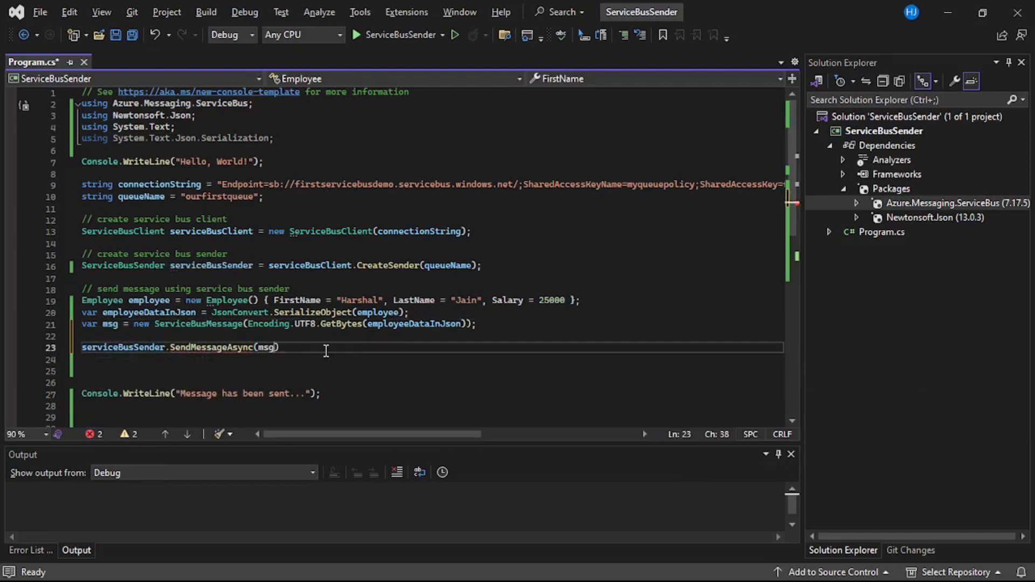
text(;)
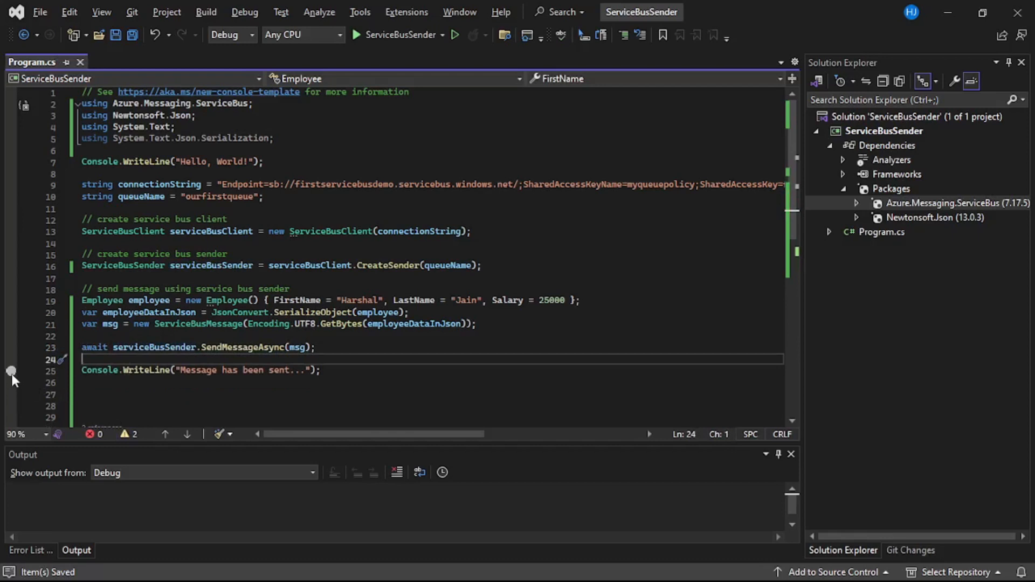
Set a breakpoint on the 'Message has been sent' line and start debugging ServiceBusSender
click(10, 371)
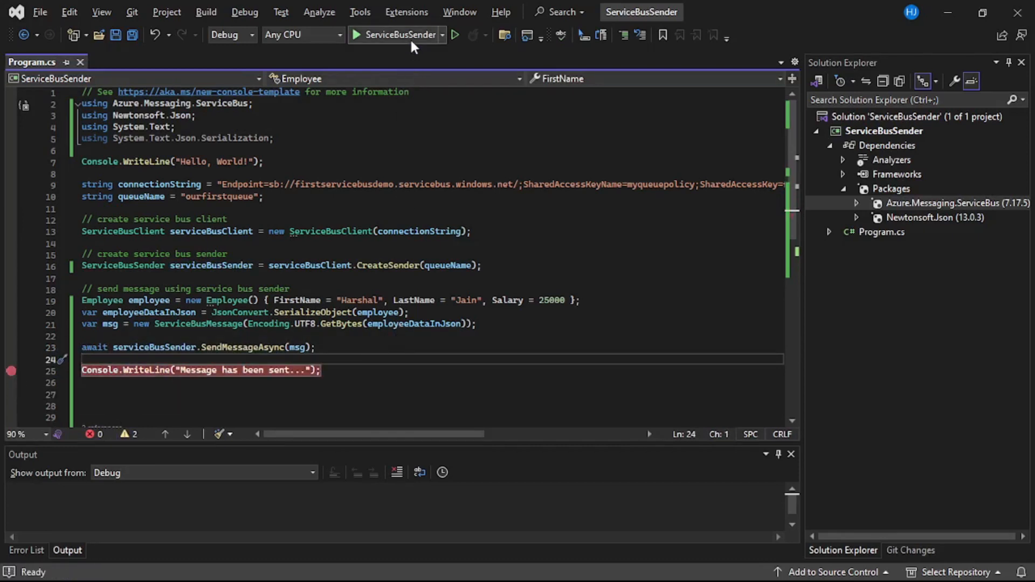
click(357, 34)
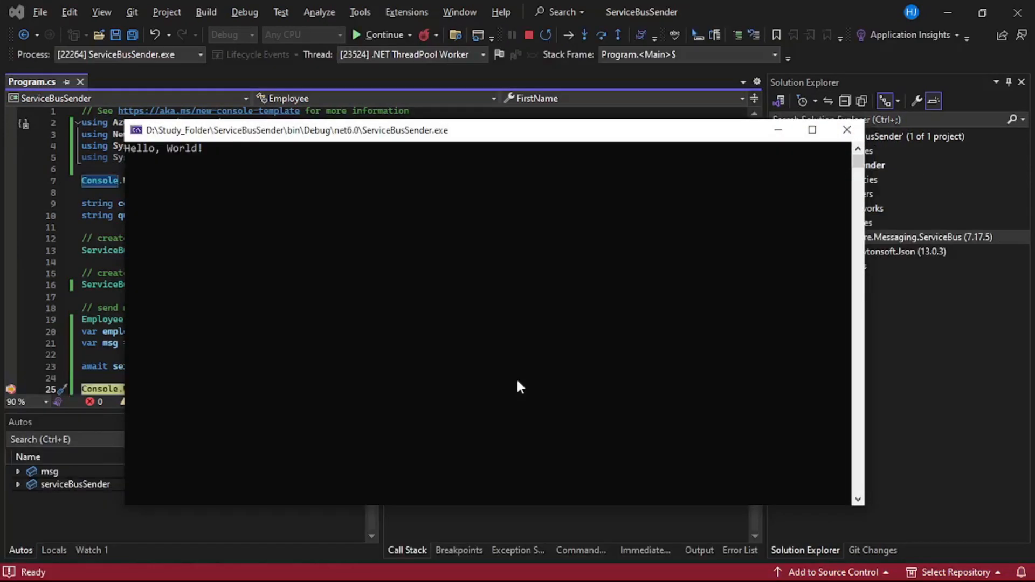
mouse_move(502, 386)
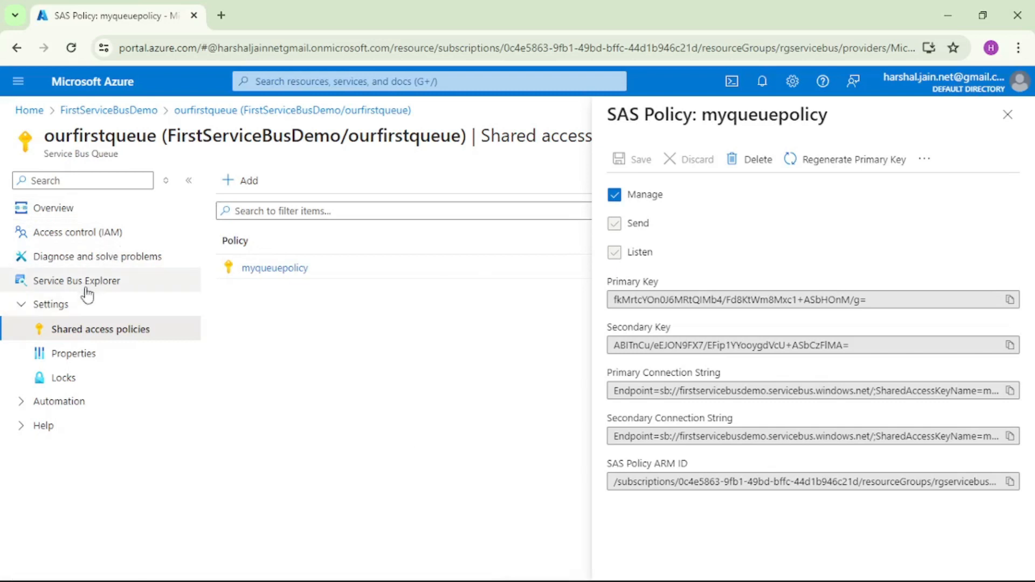
click(77, 280)
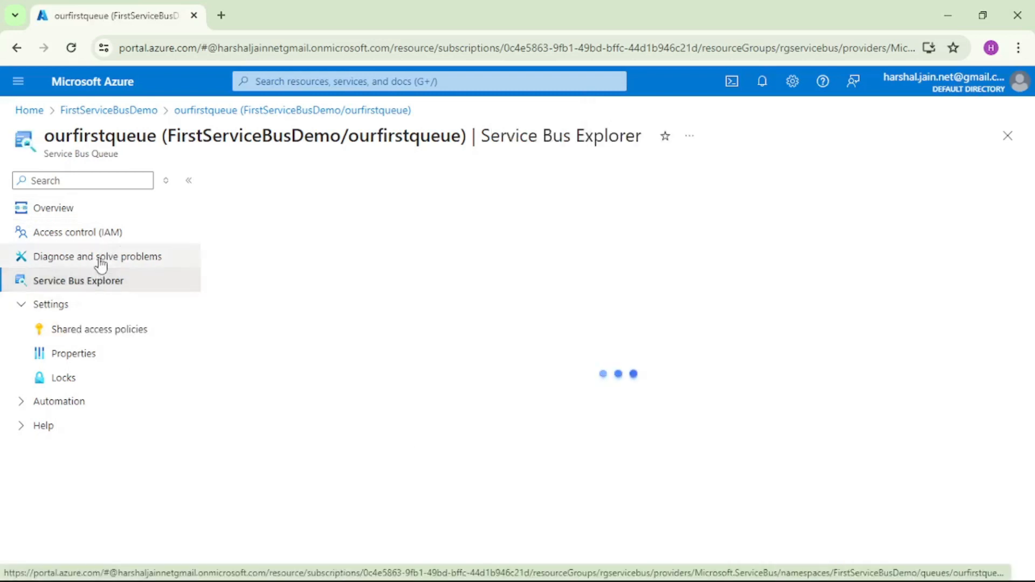
click(78, 280)
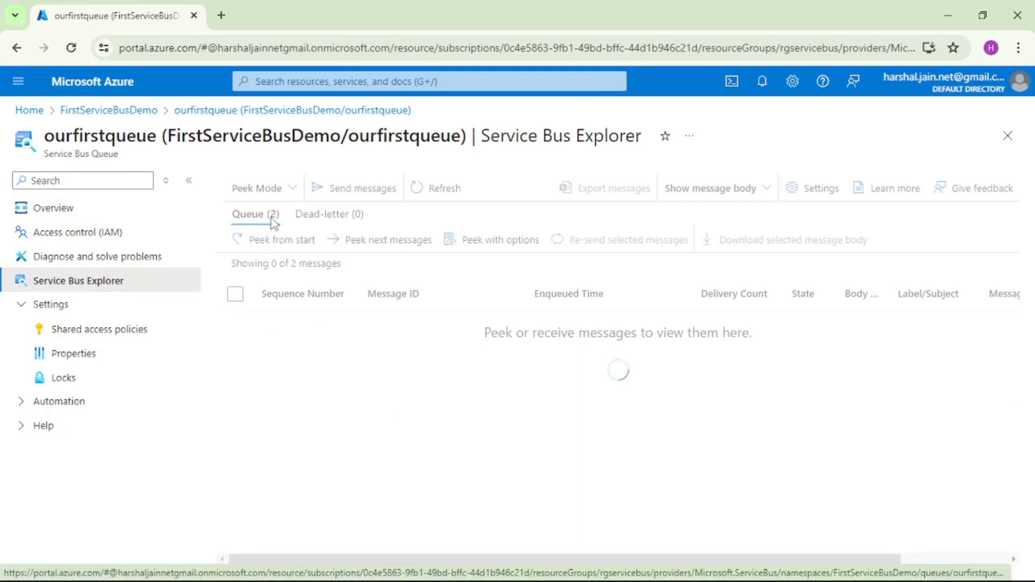
mouse_move(274, 245)
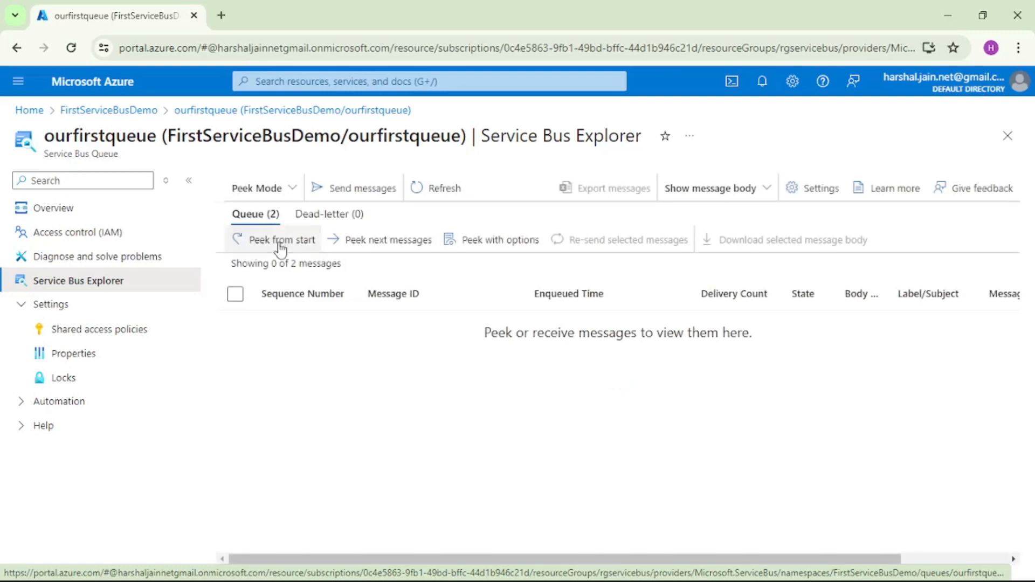
click(282, 239)
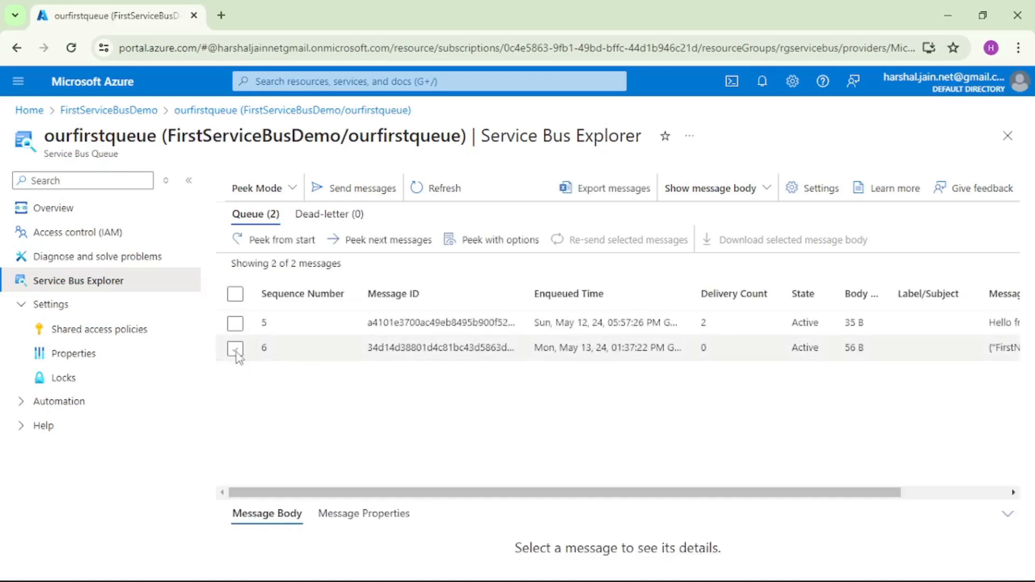
click(235, 347)
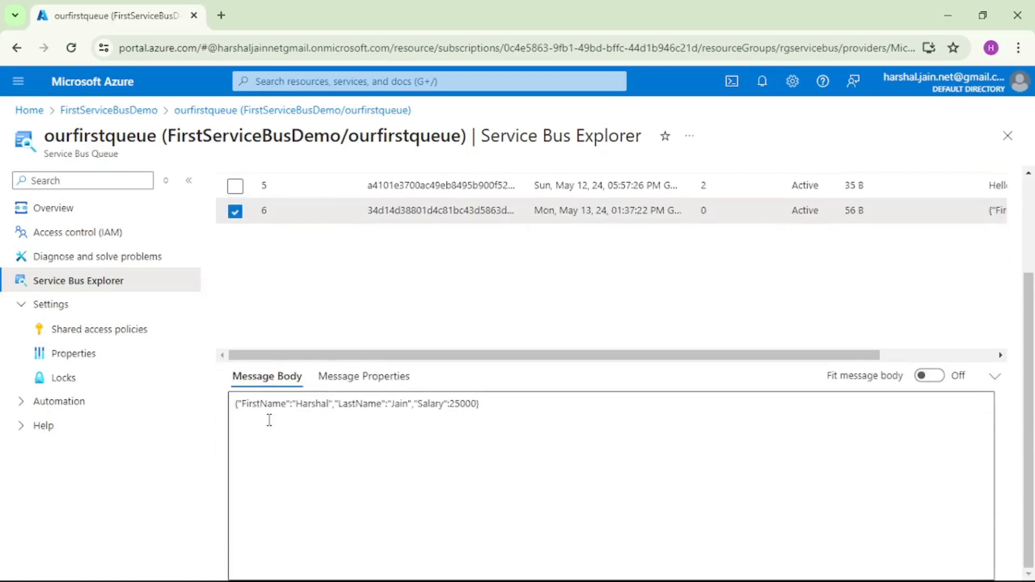